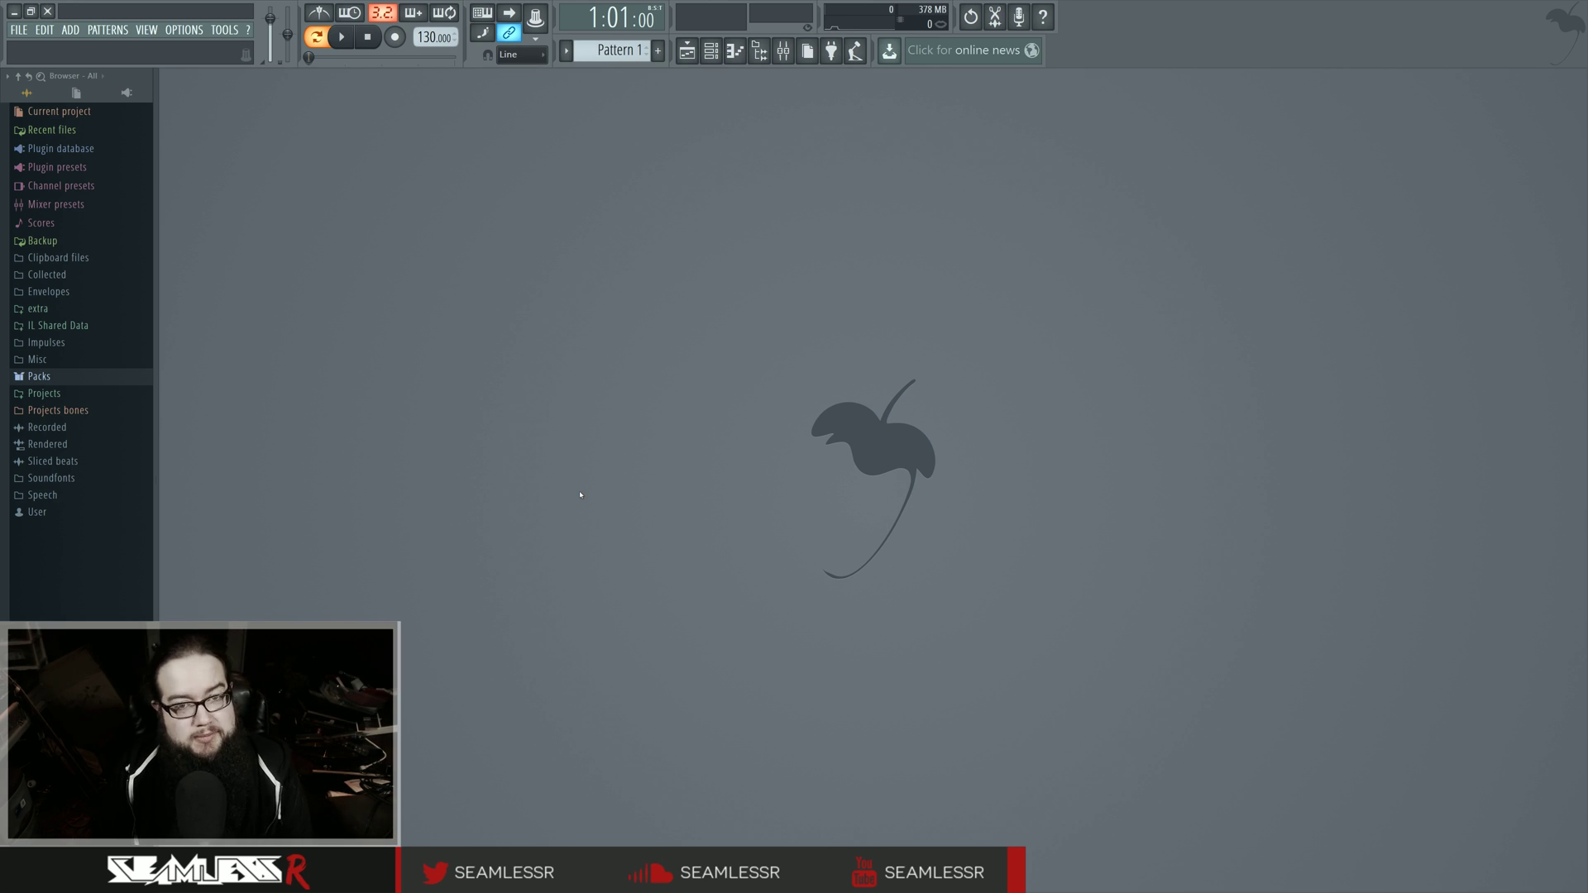
{"action": "mouse_move", "coordinate": [606, 500]}
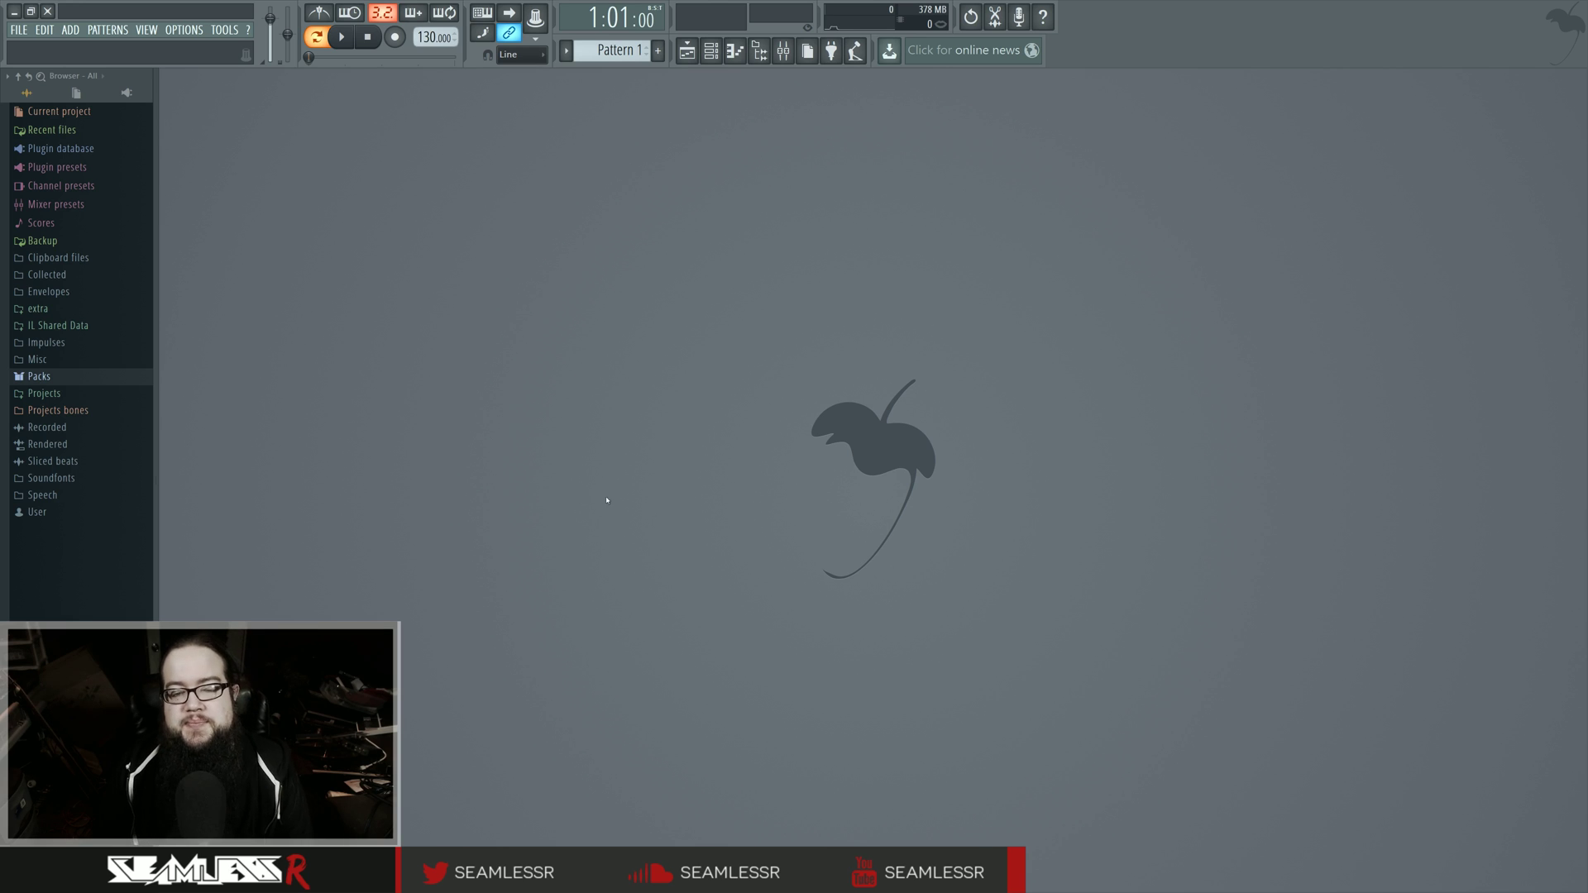
{"action": "mouse_move", "coordinate": [638, 493]}
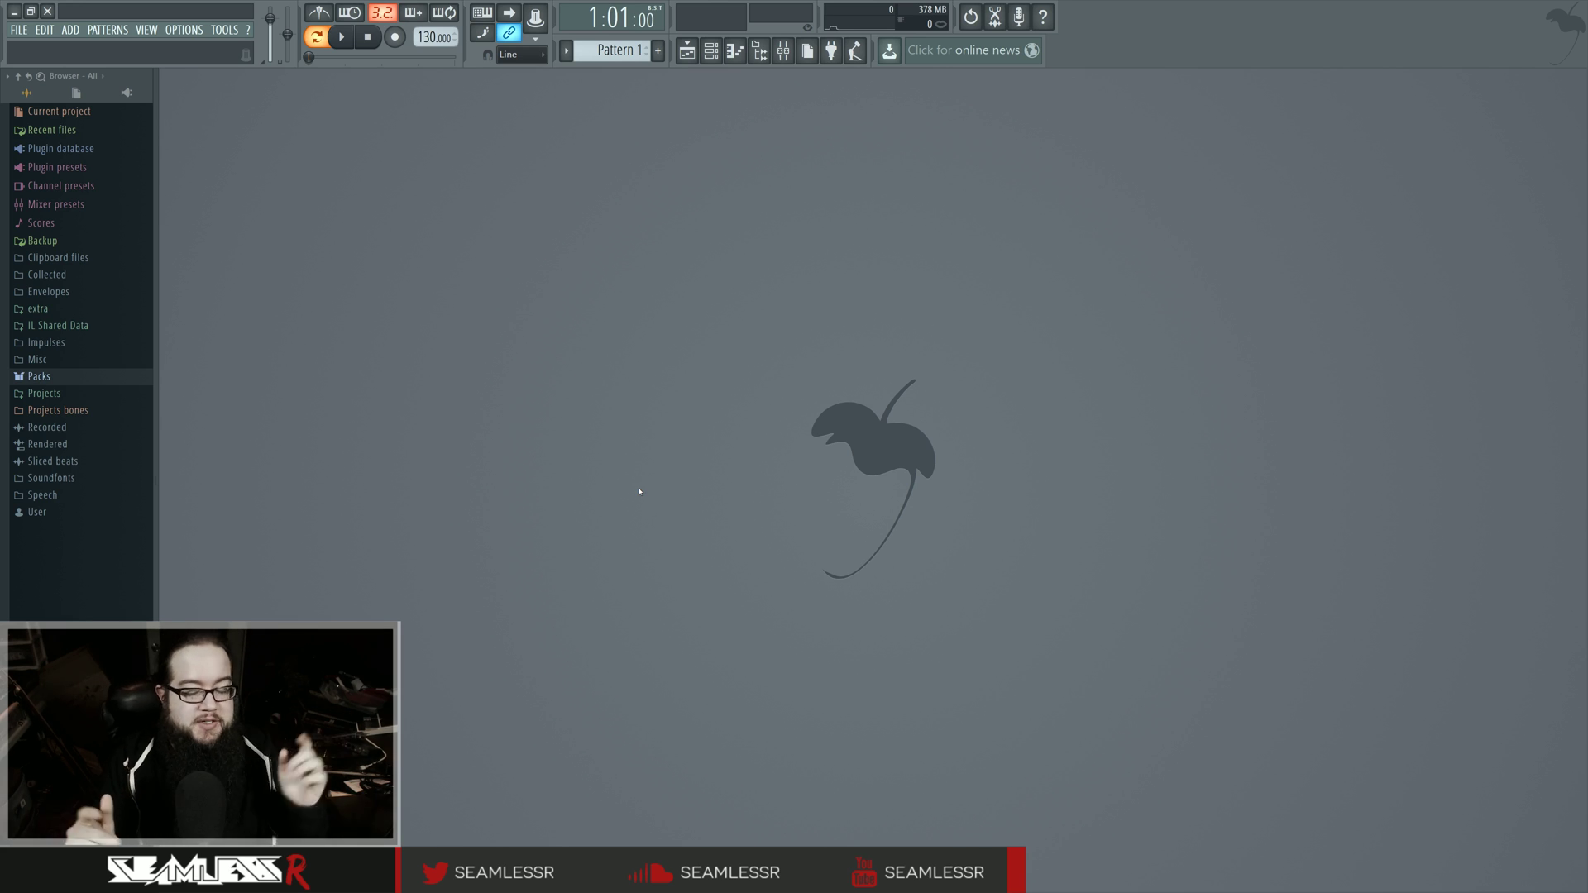
{"action": "mouse_move", "coordinate": [1106, 89]}
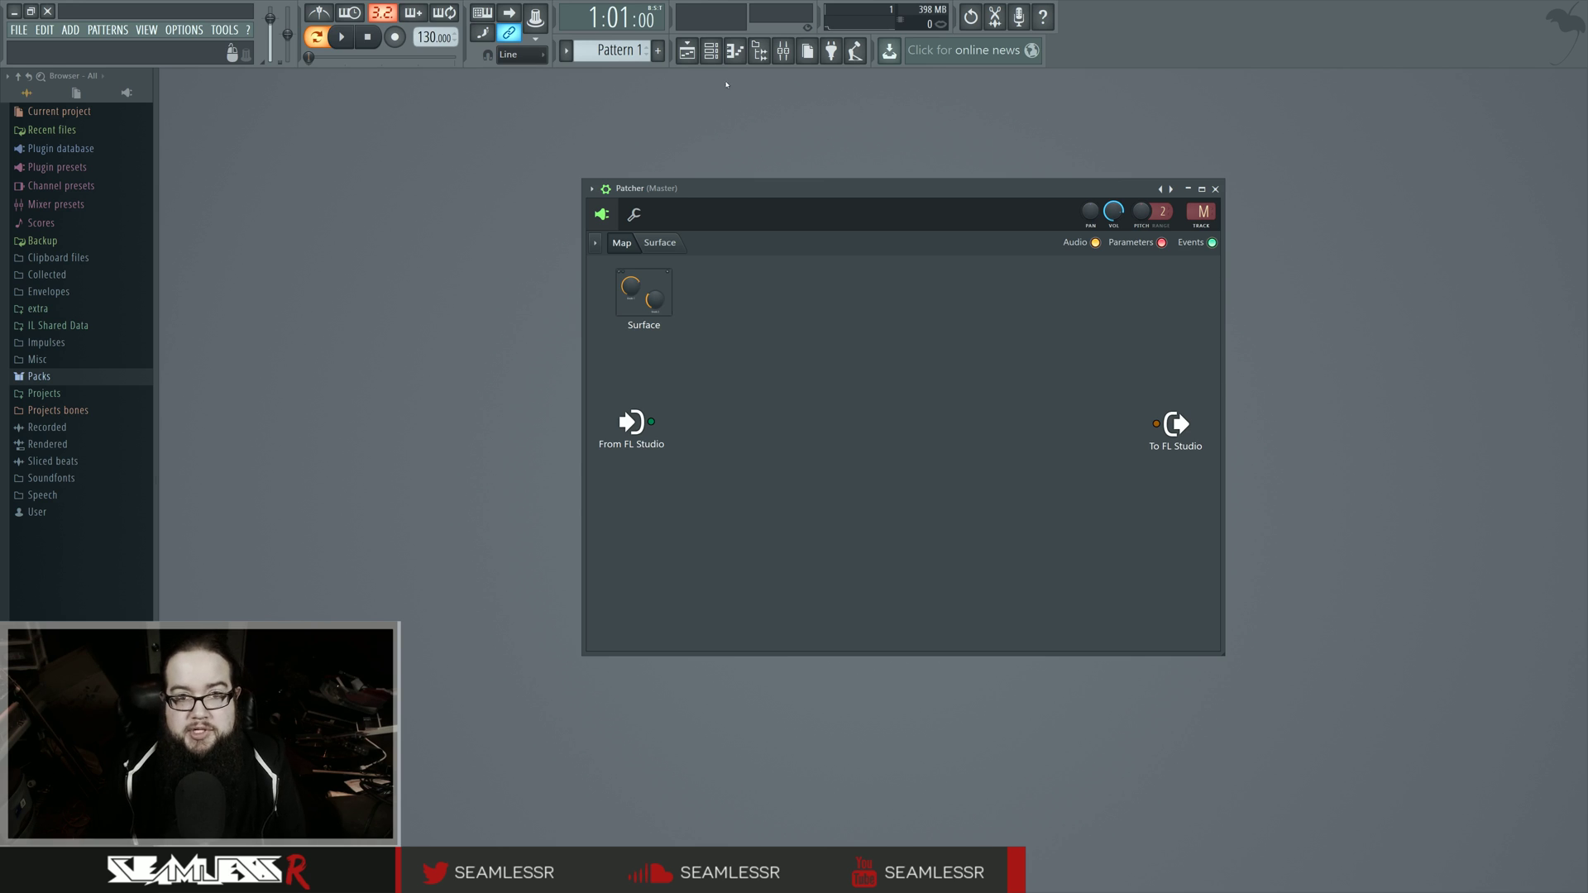
{"action": "mouse_move", "coordinate": [785, 51]}
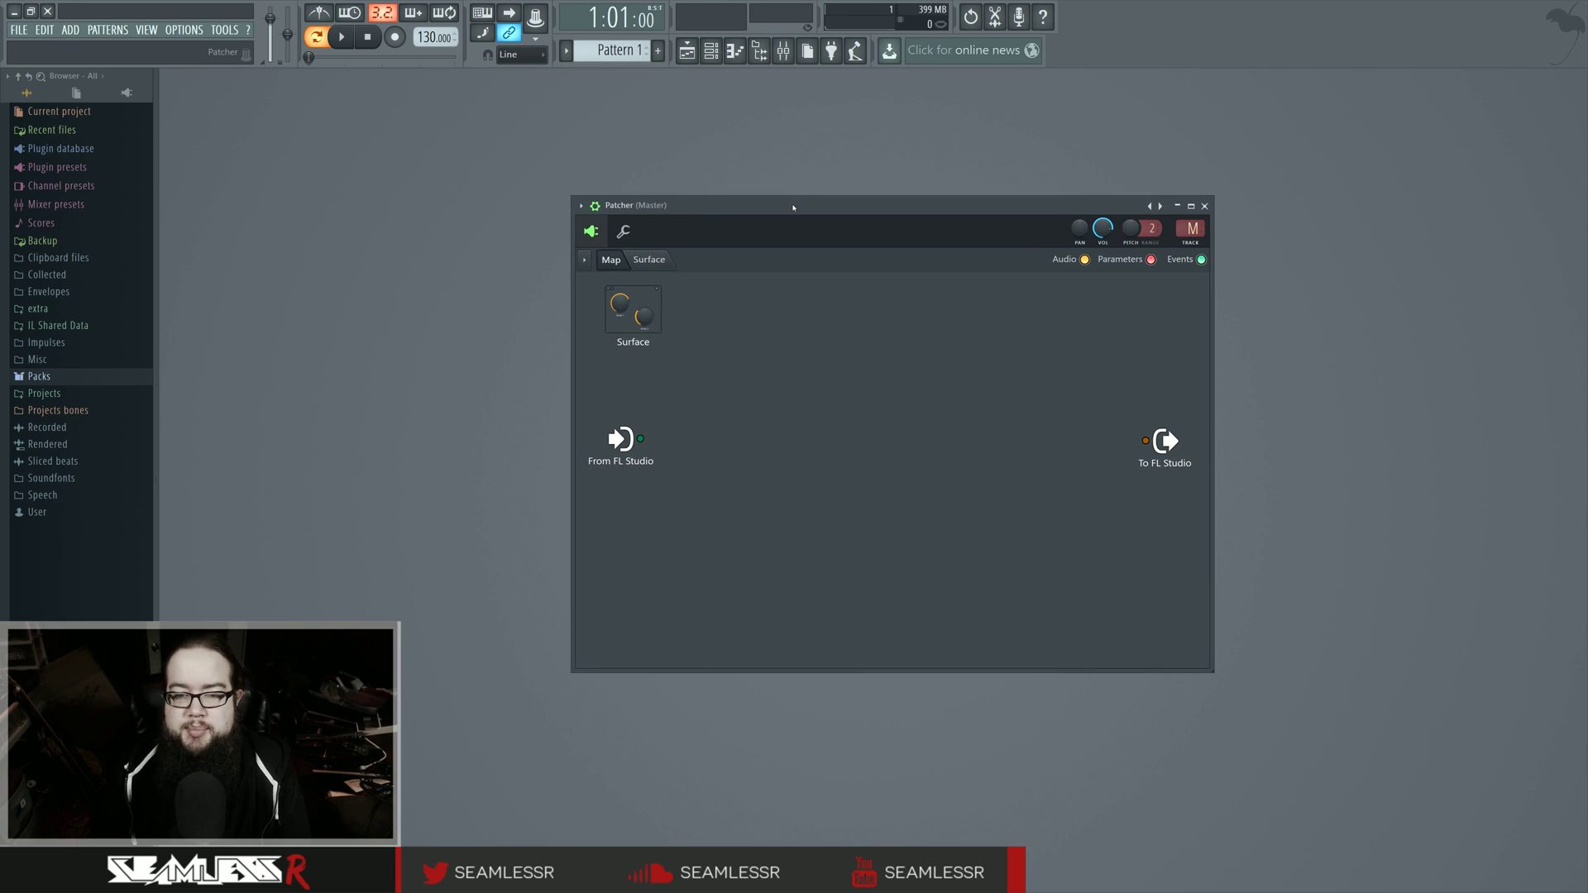
{"action": "mouse_move", "coordinate": [846, 314]}
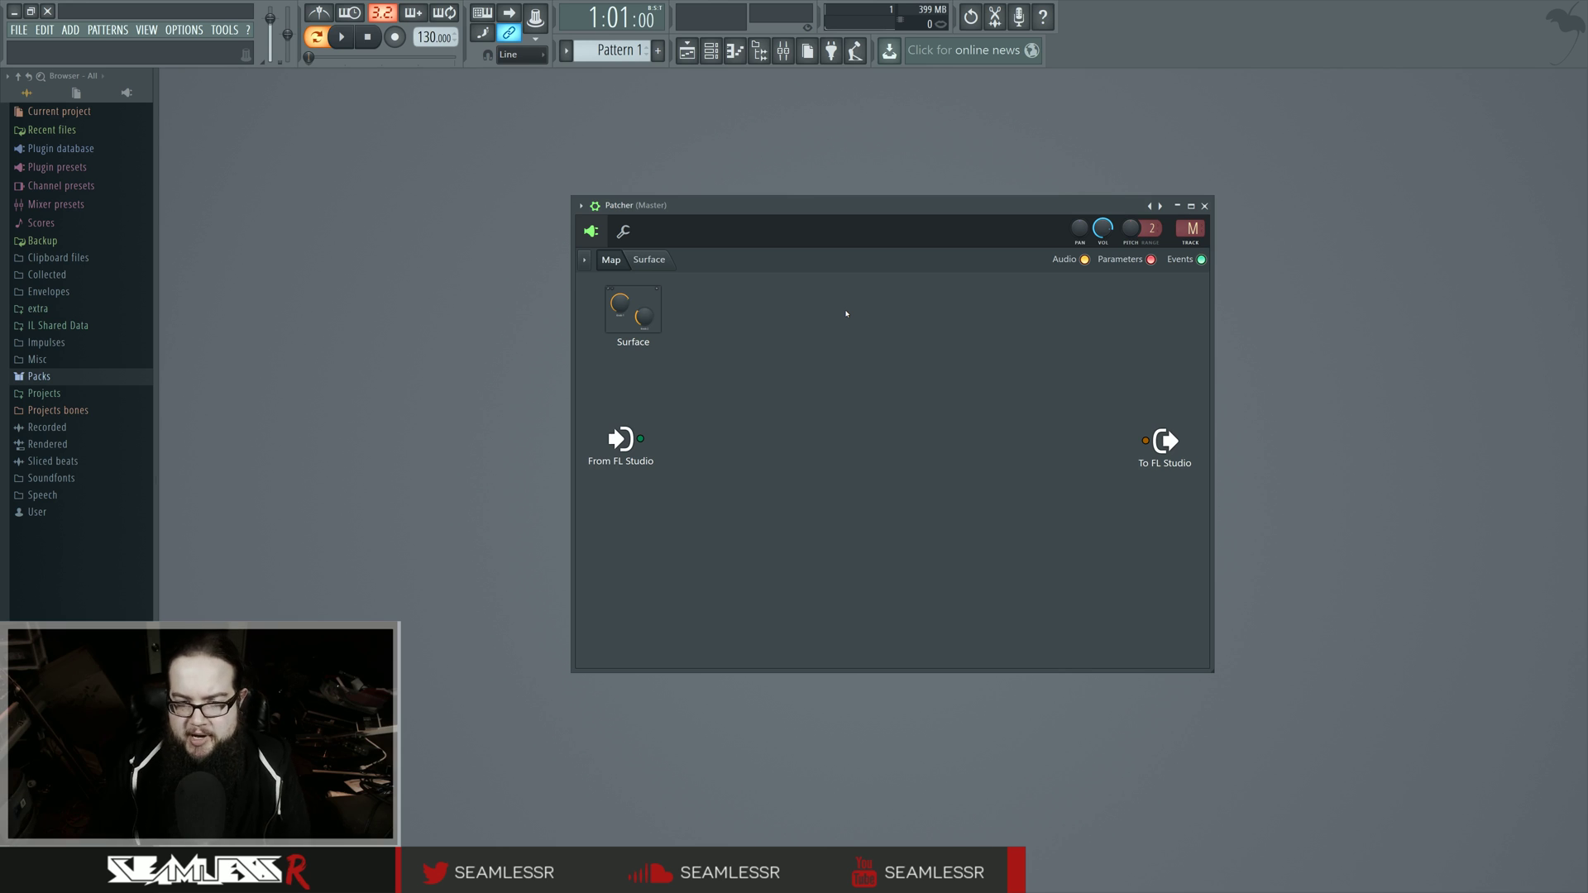
{"action": "mouse_move", "coordinate": [800, 427]}
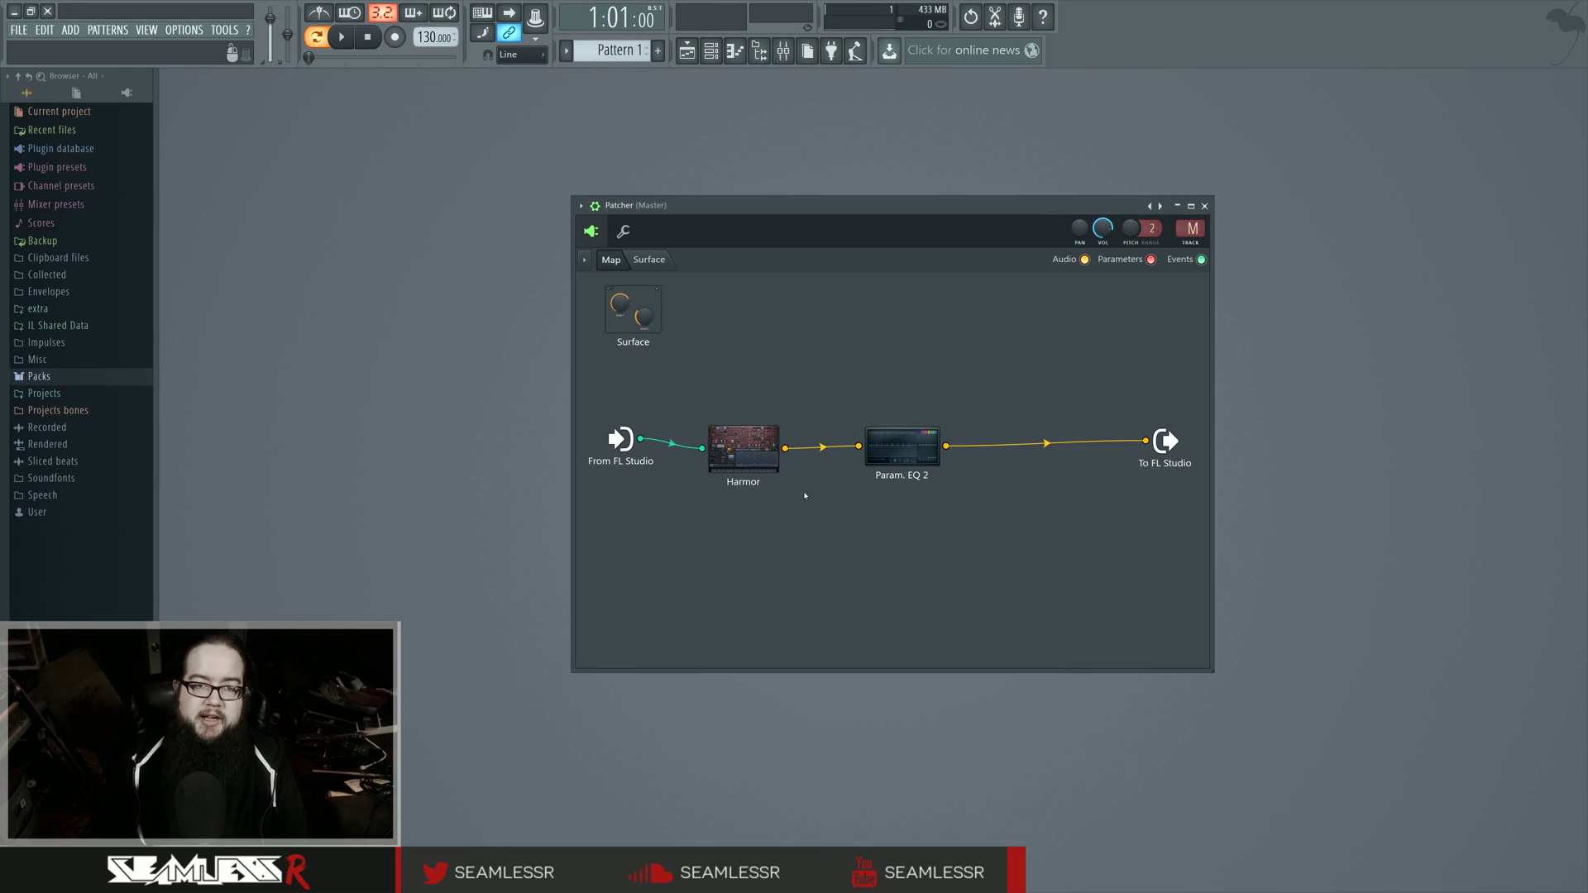
Click in the Patcher map, leaving the Harmor to Param. EQ 2 chain unchanged
{"action": "left_click", "coordinate": [743, 446]}
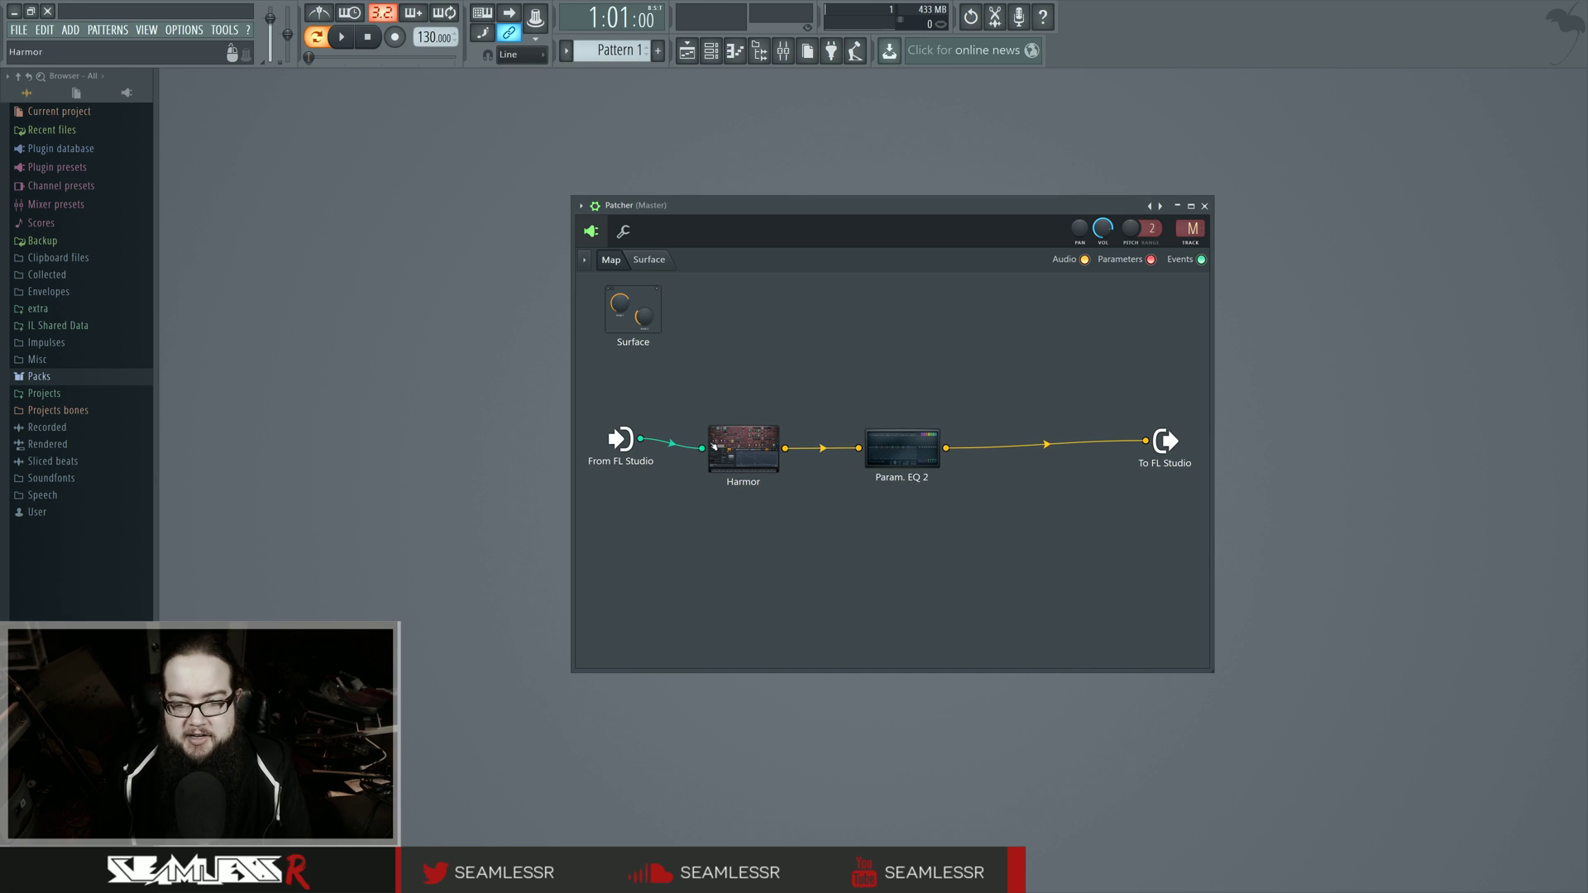
{"action": "mouse_move", "coordinate": [1036, 544]}
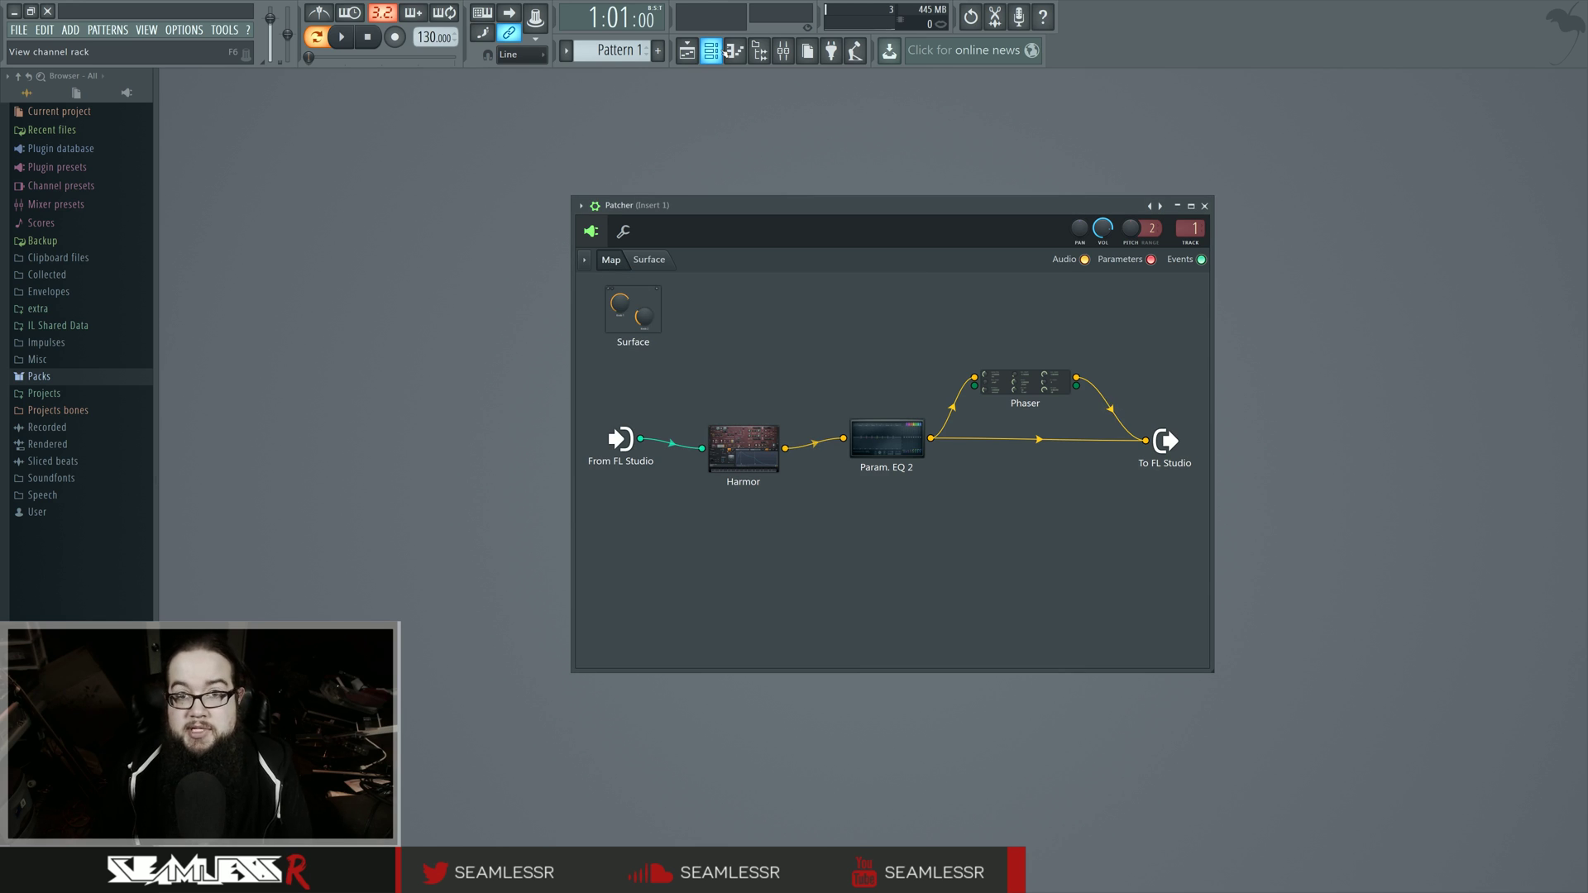
{"action": "left_click", "coordinate": [710, 51]}
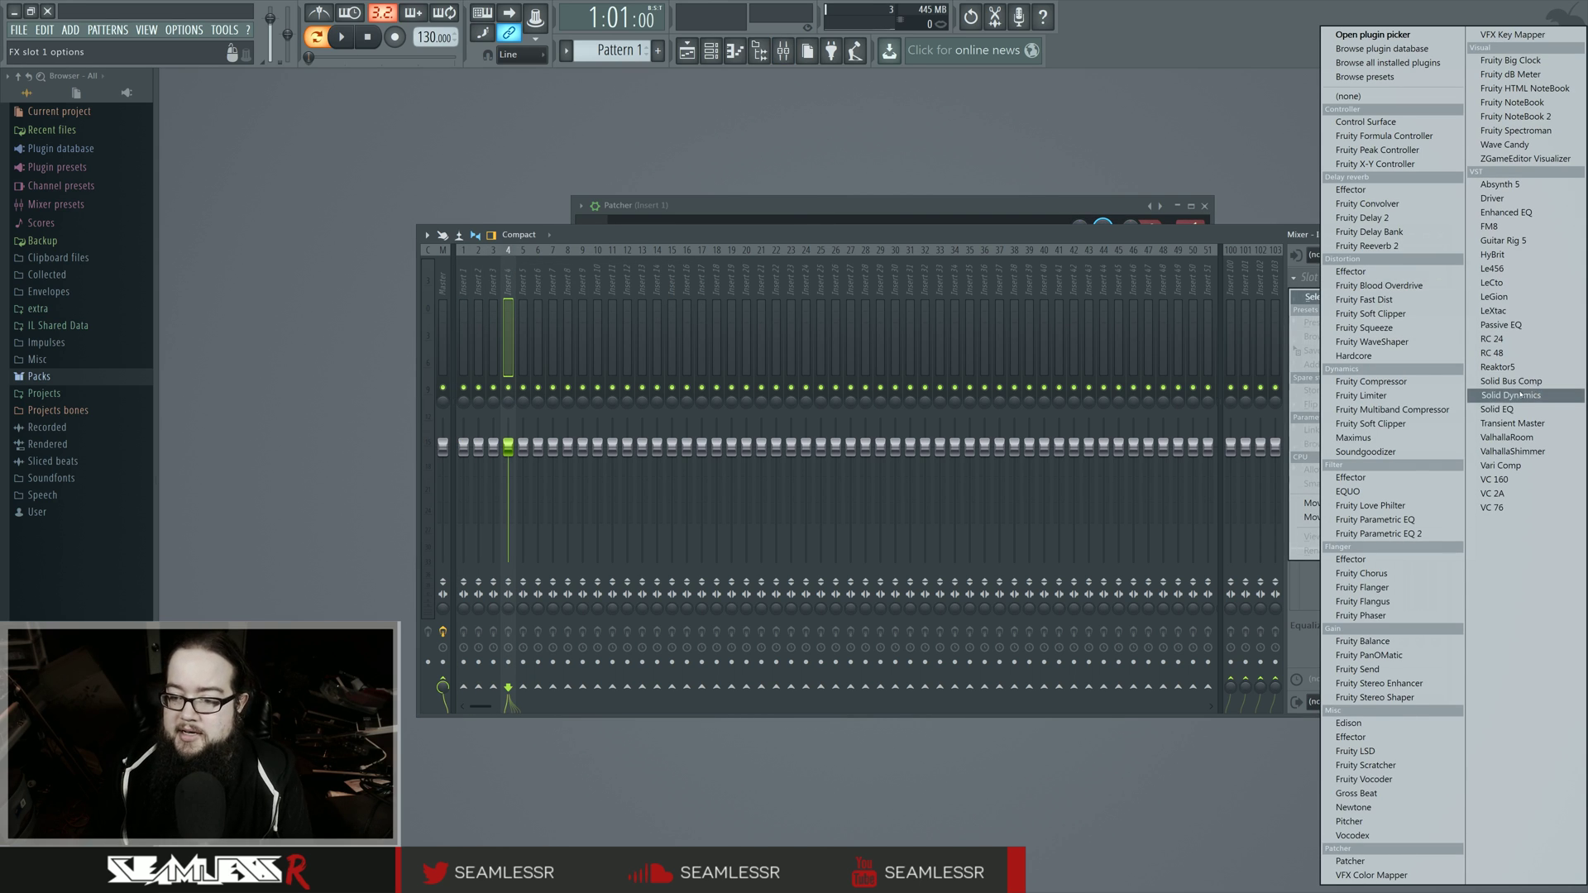
{"action": "left_click", "coordinate": [1350, 862]}
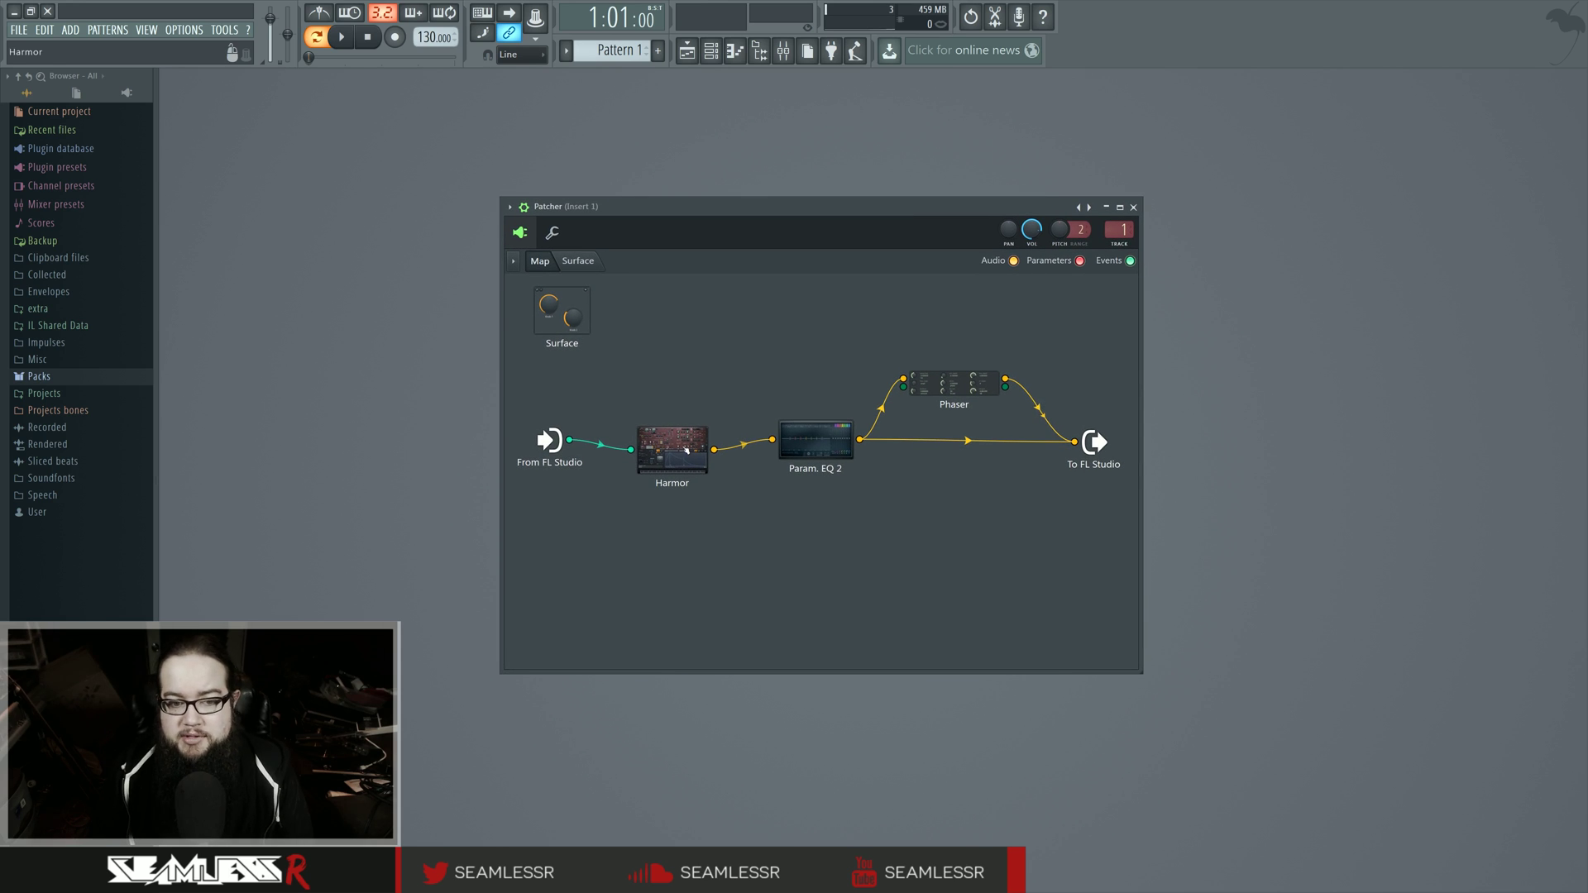
{"action": "mouse_move", "coordinate": [721, 542]}
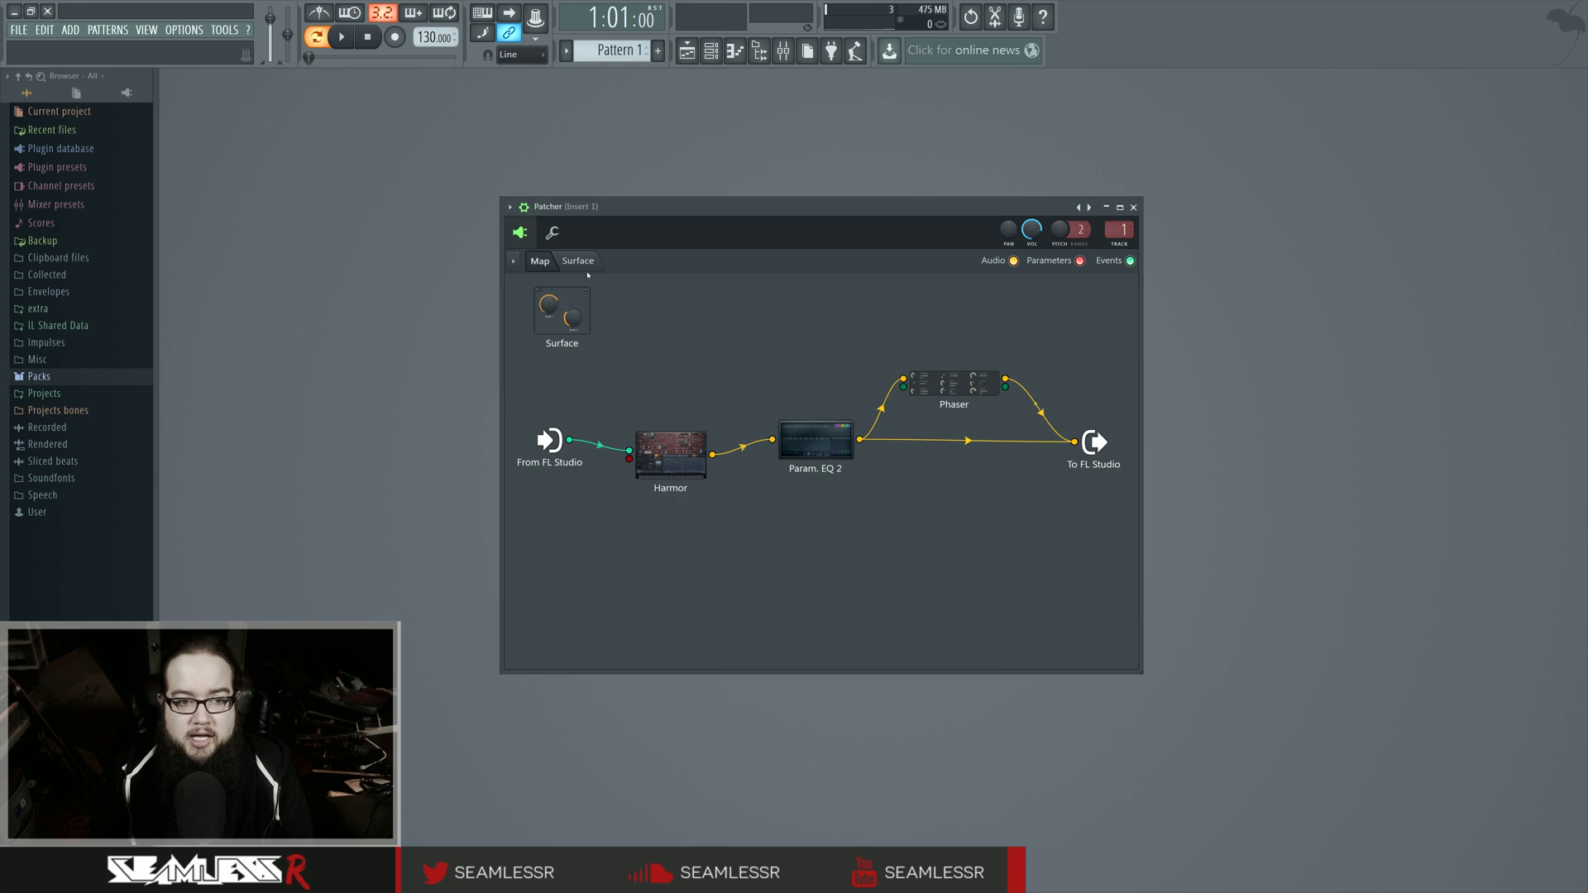
Switch to the Patcher Surface view, then go back to the routing Map
{"action": "left_click", "coordinate": [578, 261]}
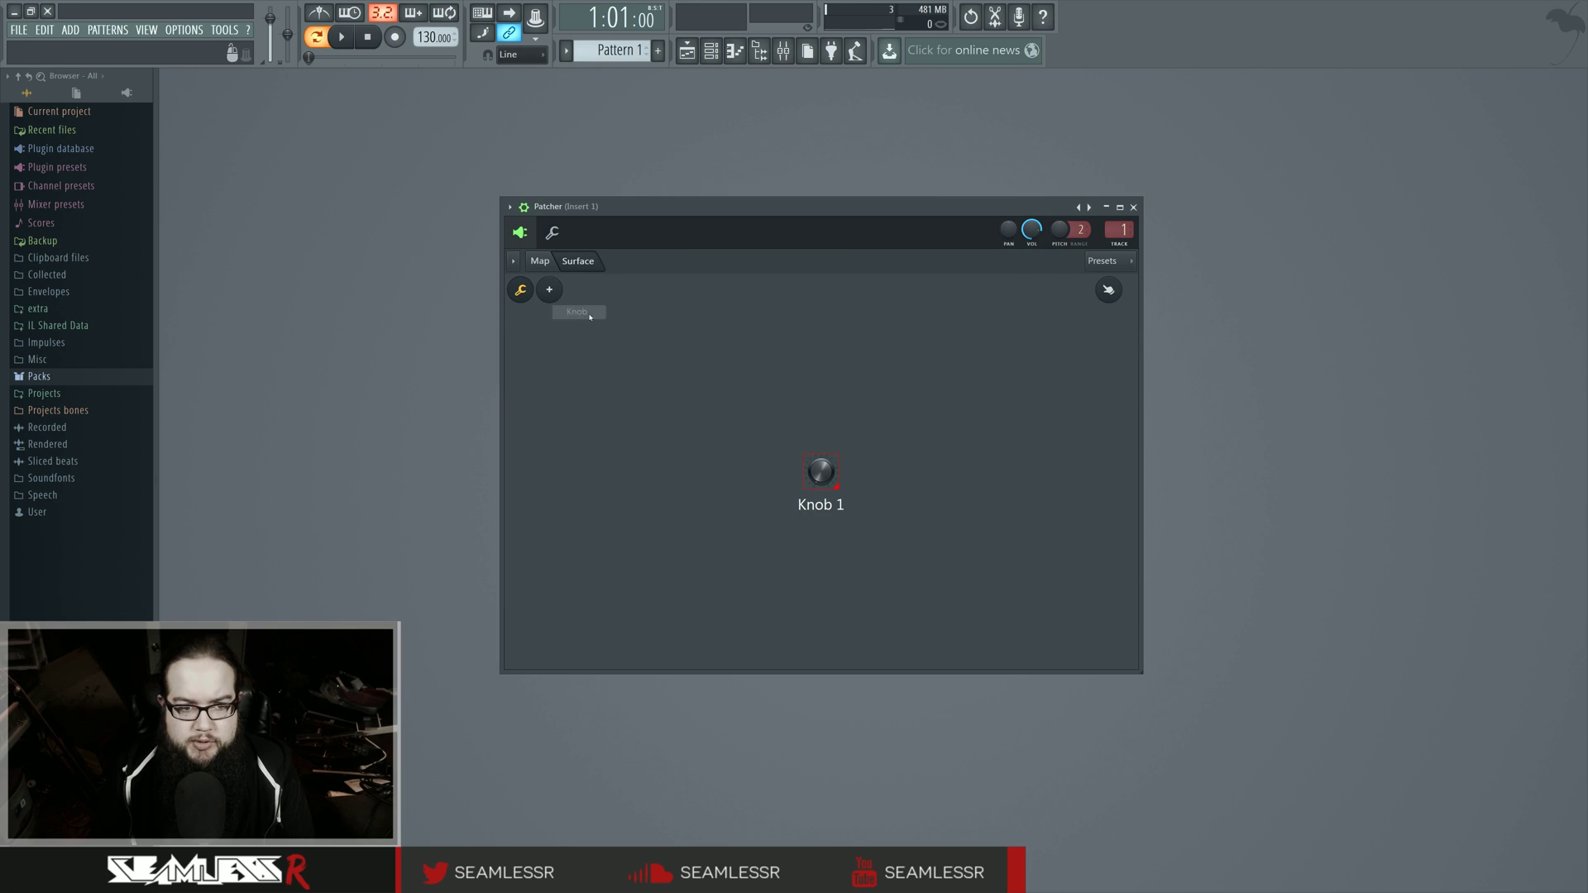
{"action": "left_click", "coordinate": [538, 261]}
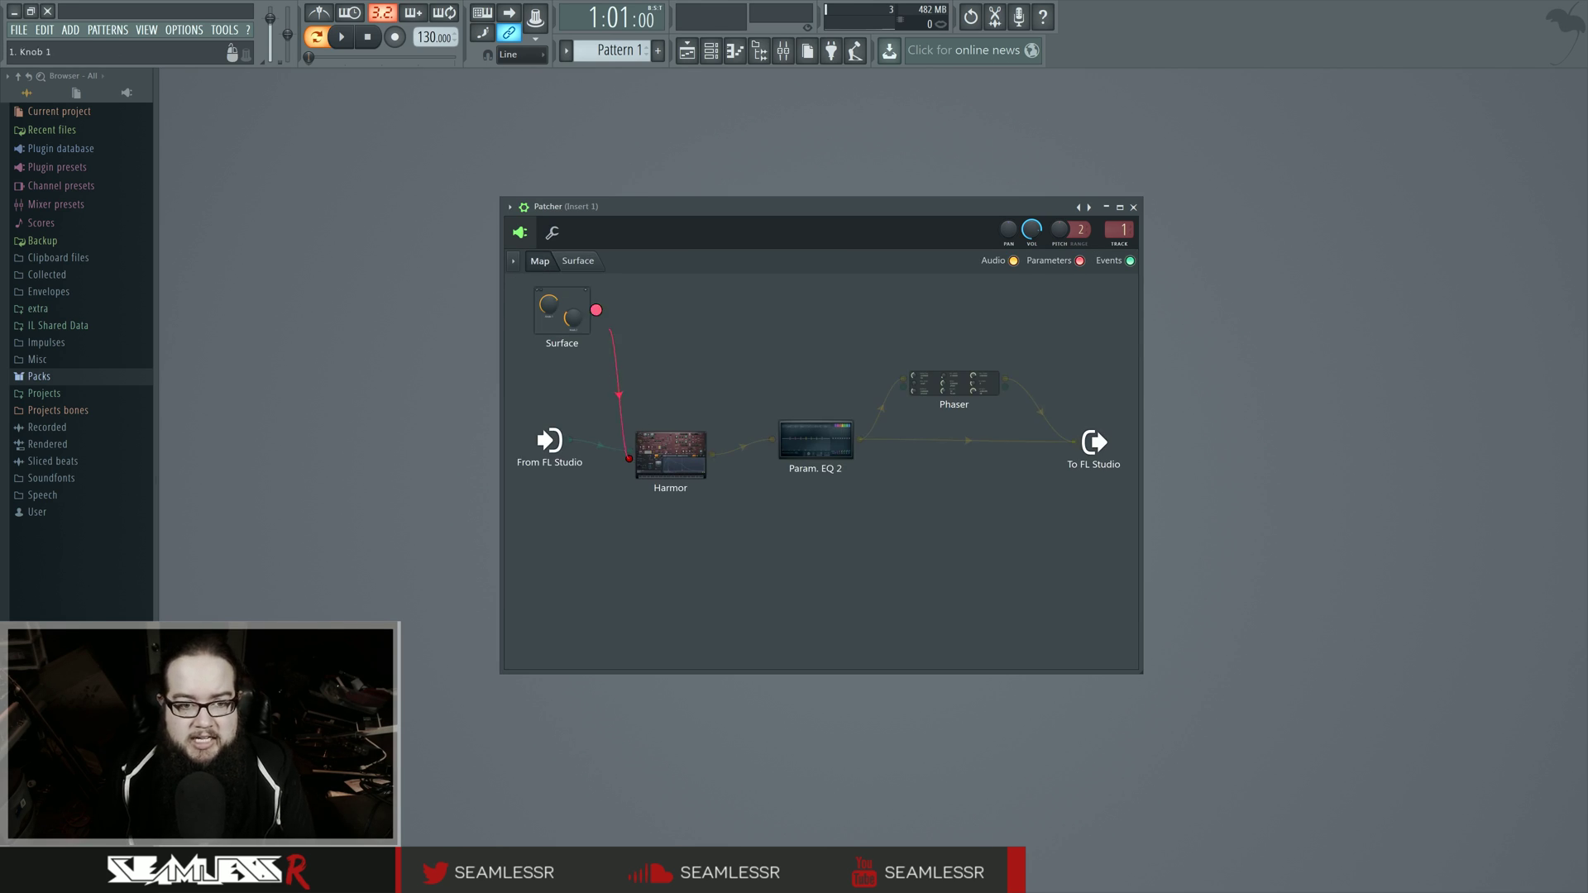
Open Harmor and activate its Filter 1 FREQ knob for Patcher control
{"action": "double_click", "coordinate": [670, 453]}
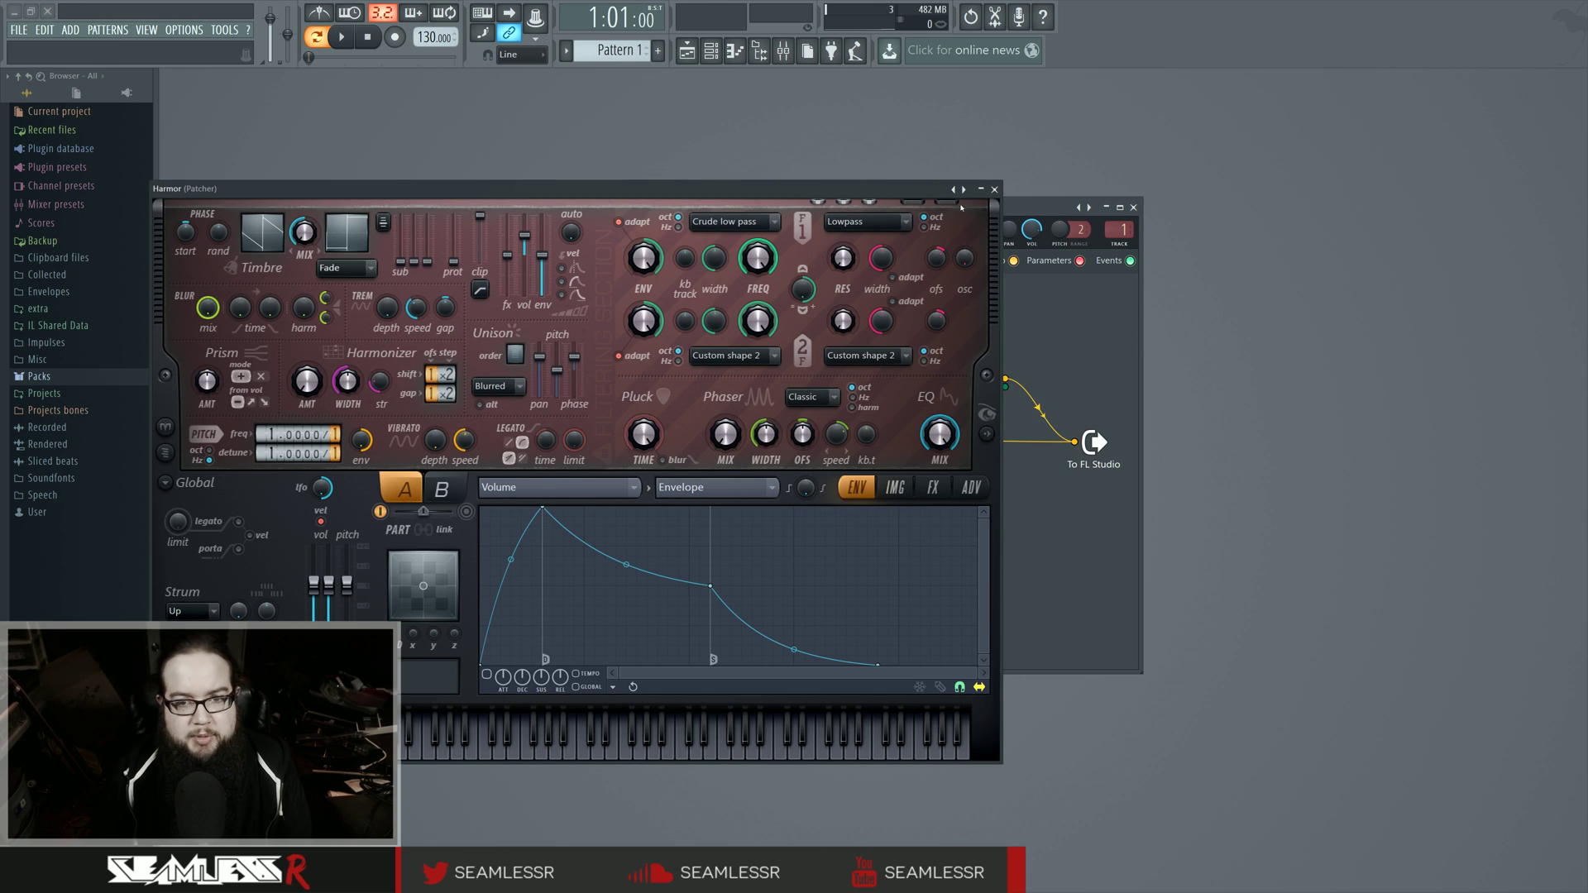
{"action": "left_click", "coordinate": [993, 188]}
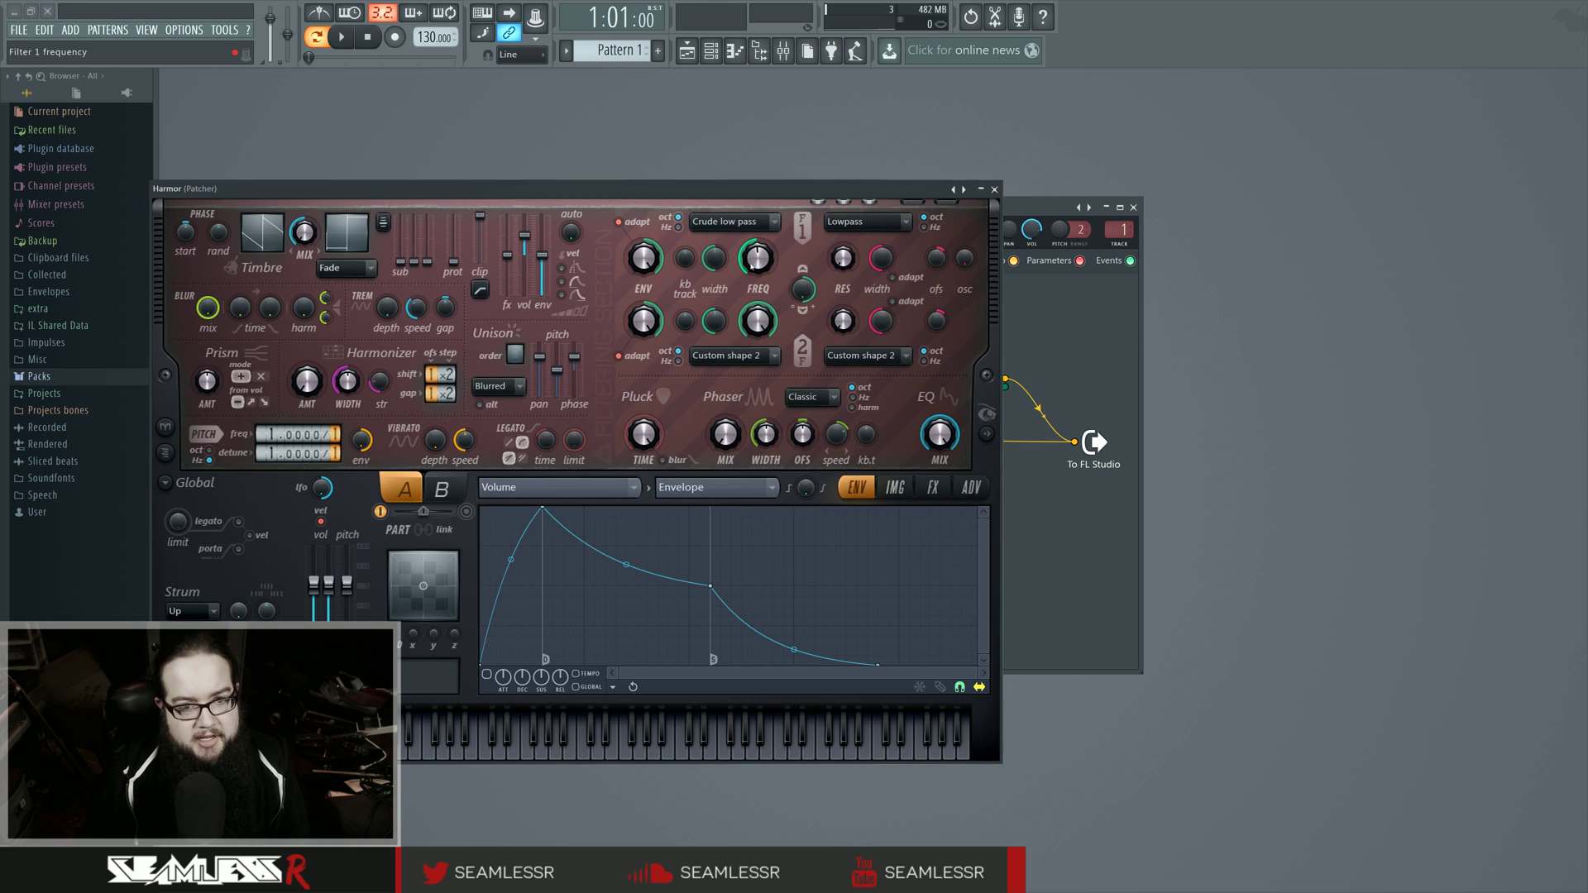
{"action": "right_click", "coordinate": [755, 257]}
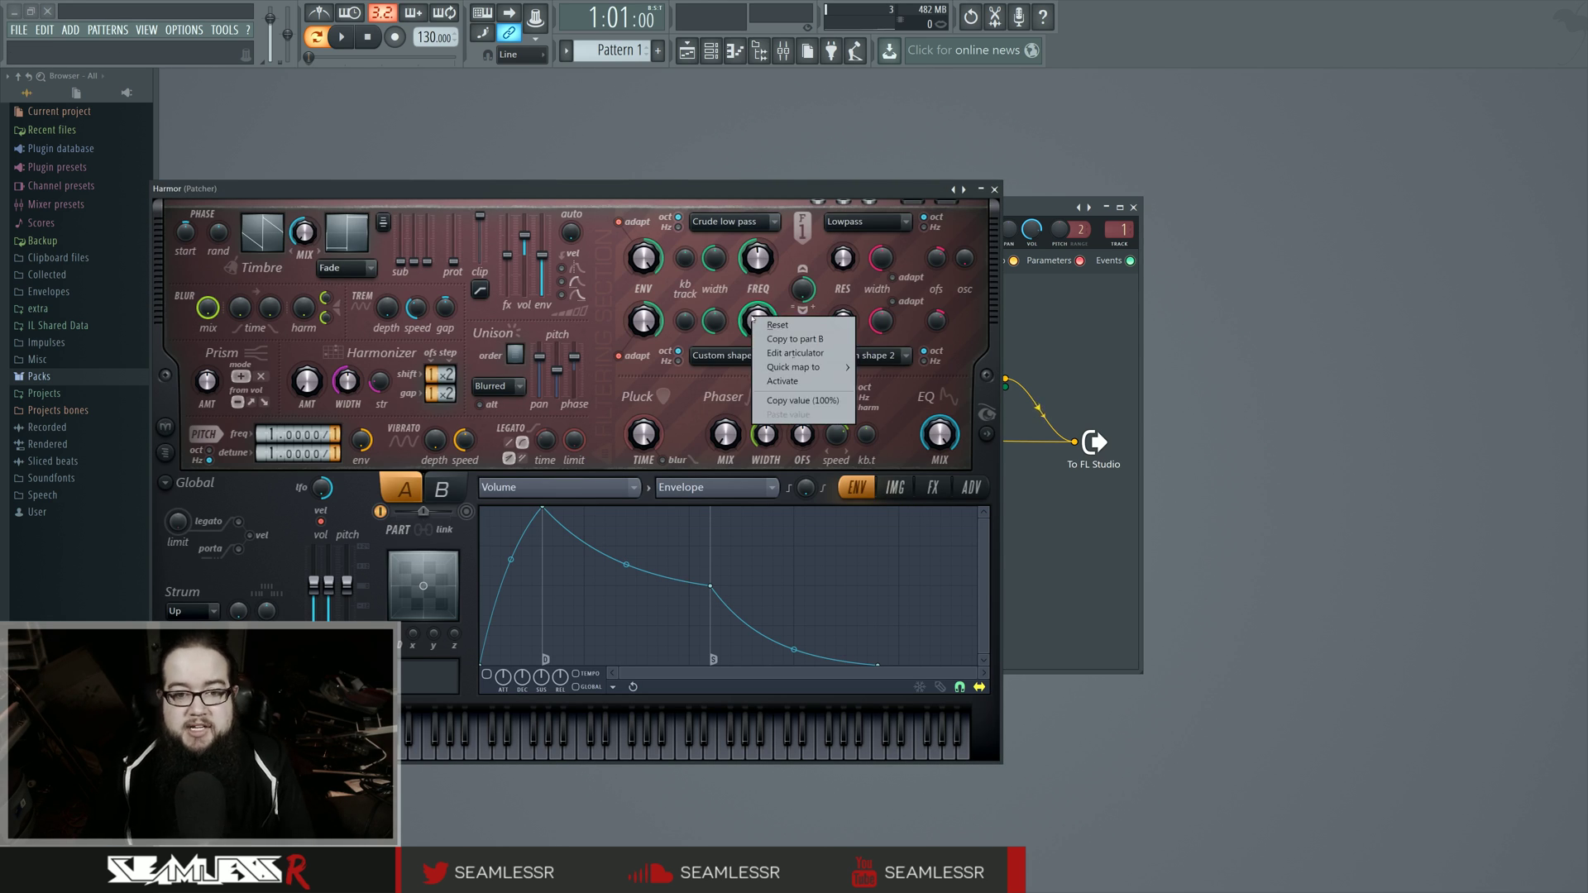
{"action": "mouse_move", "coordinate": [785, 380]}
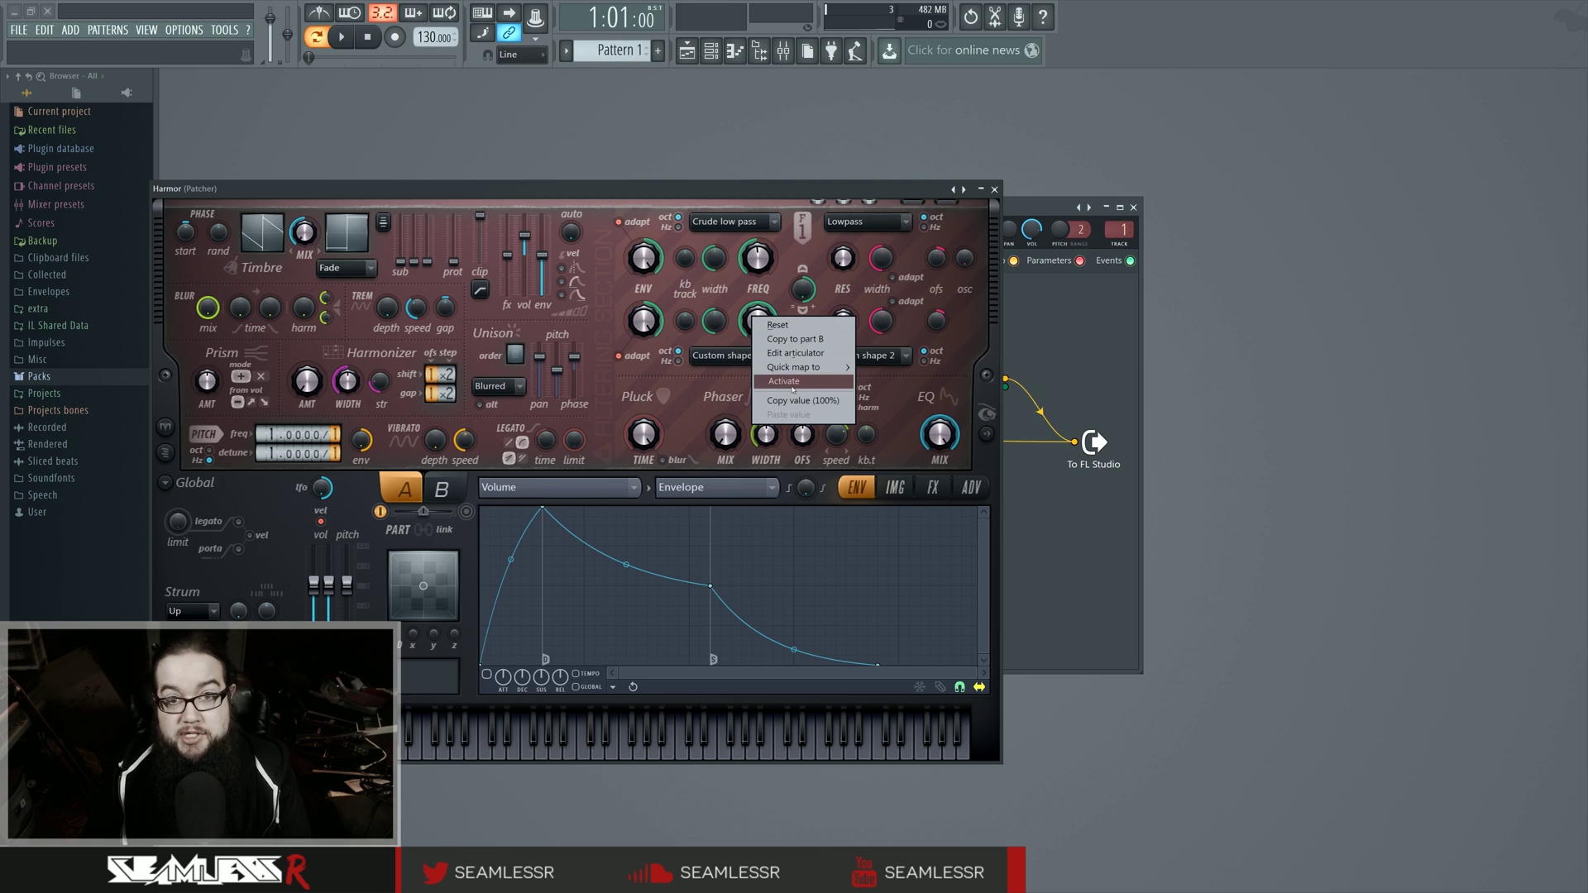
{"action": "right_click", "coordinate": [758, 317]}
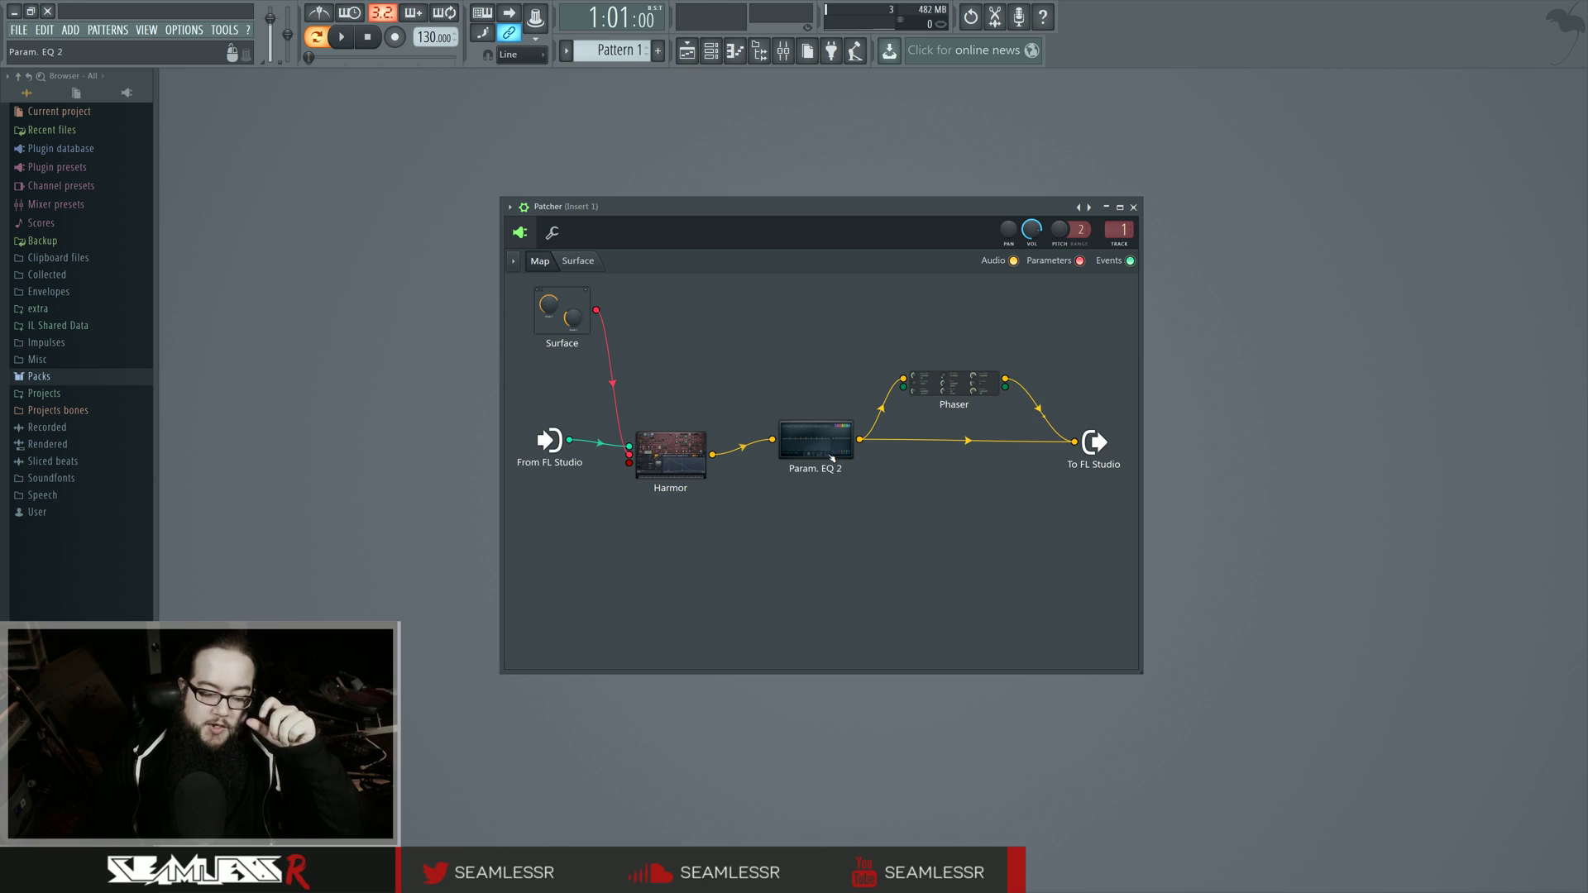
{"action": "mouse_move", "coordinate": [837, 540]}
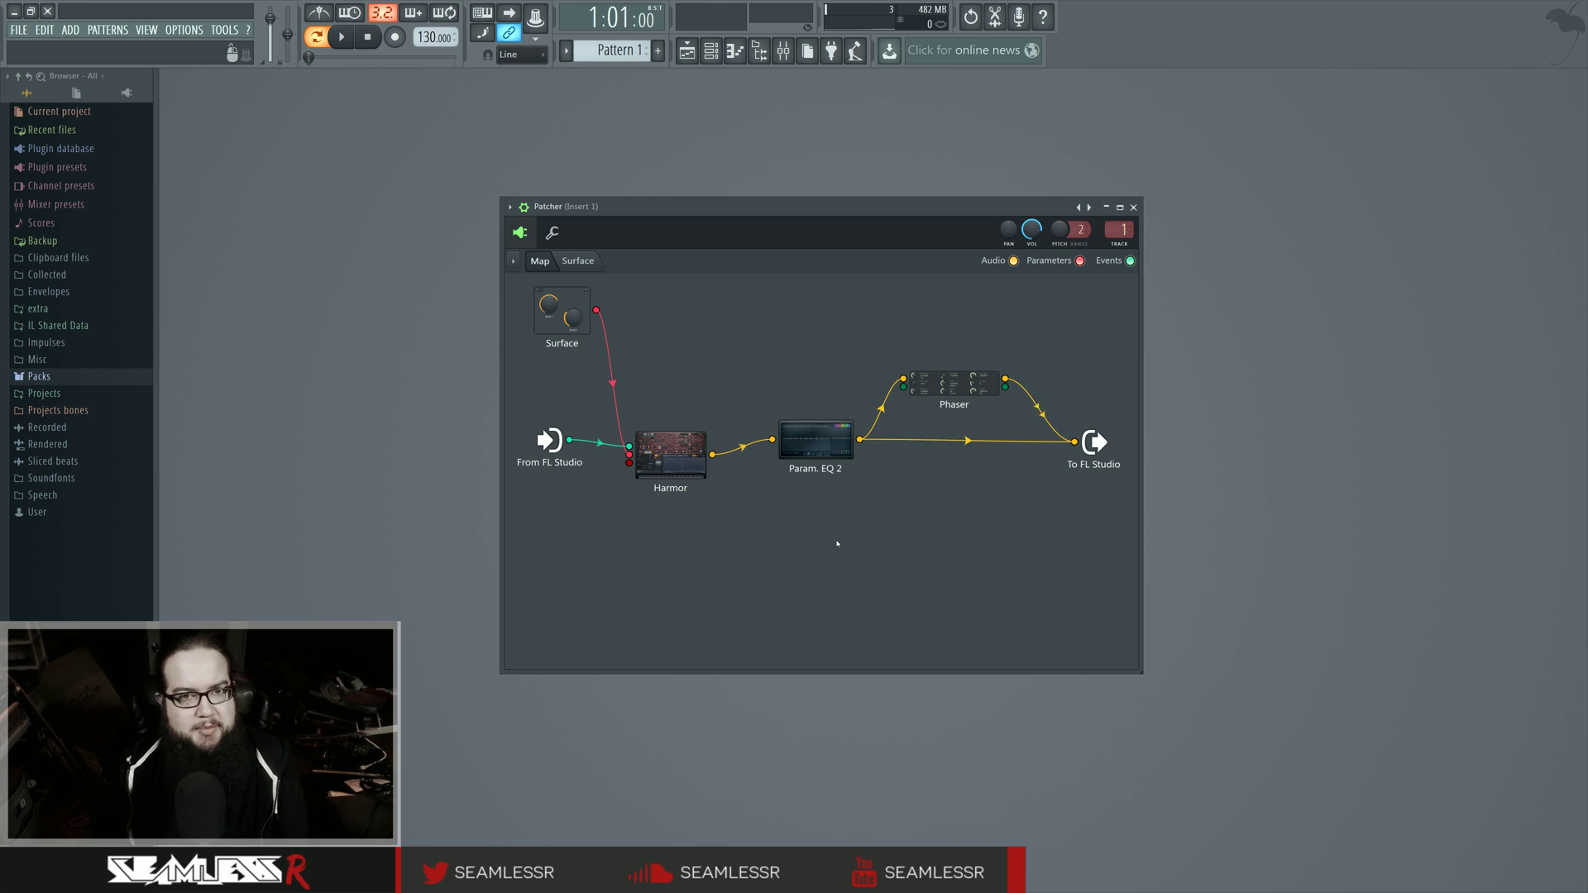
{"action": "mouse_move", "coordinate": [908, 548]}
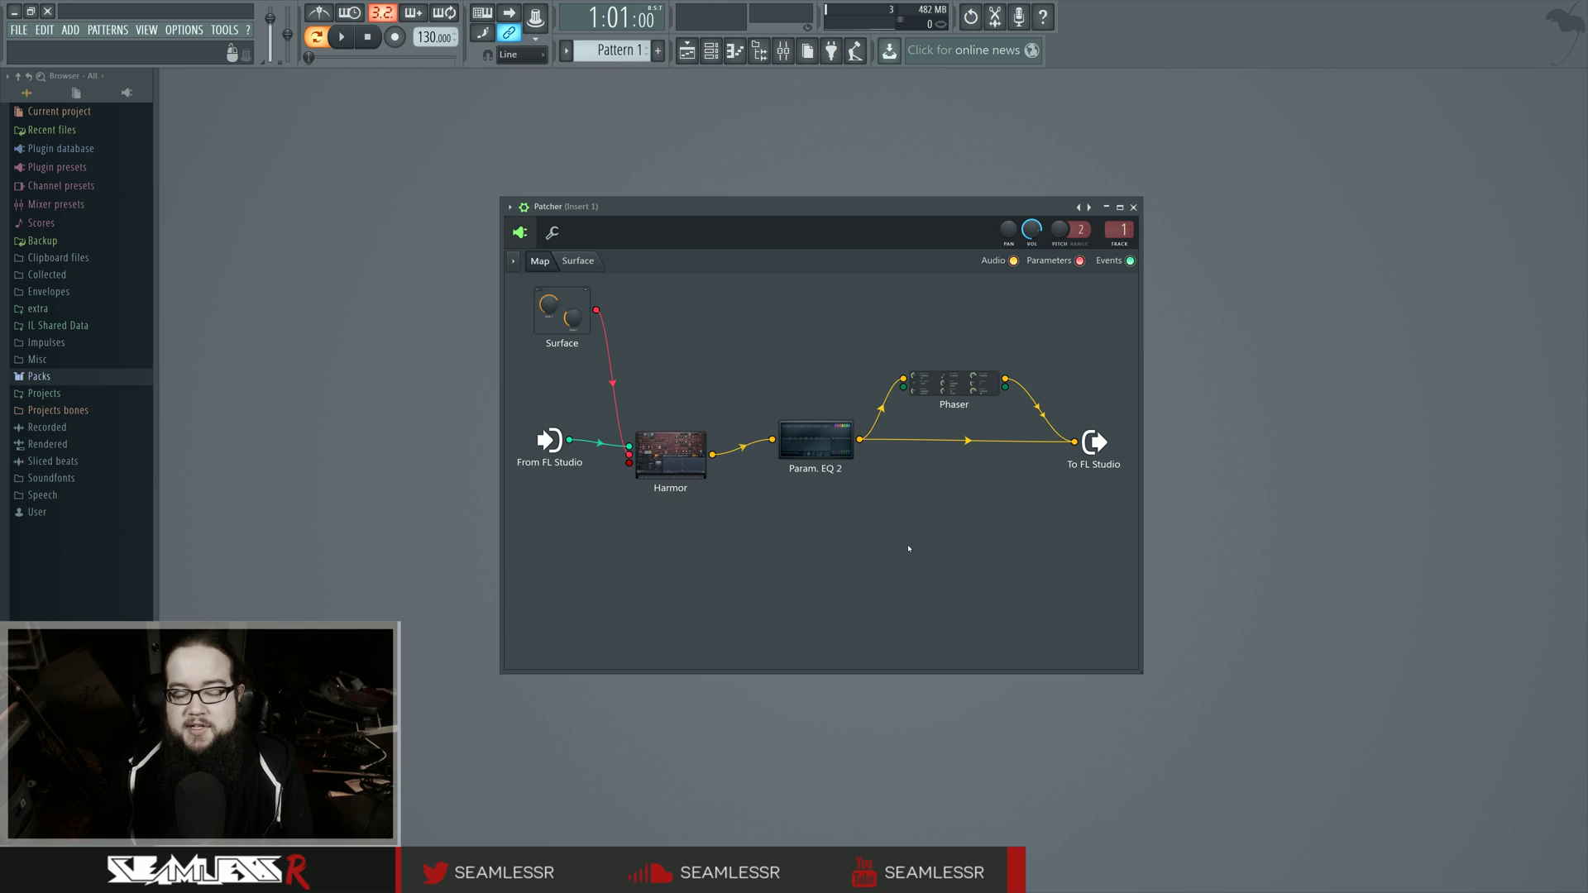
{"action": "mouse_move", "coordinate": [1064, 448]}
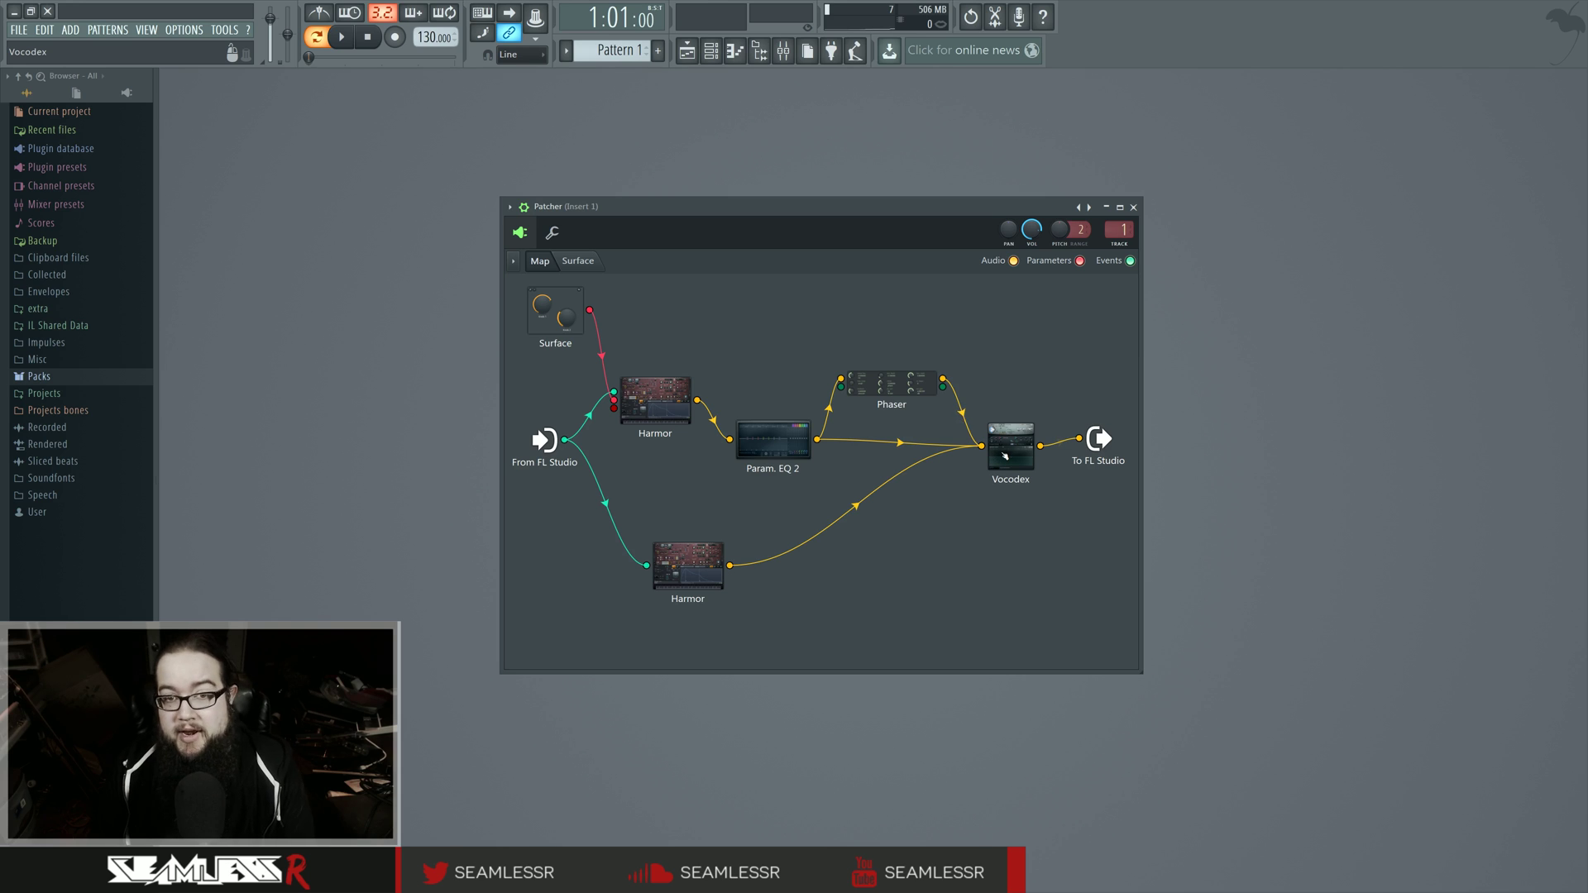
Check Vocodex's inputs, set its modulator/carrier input dropdown, and close the plugin
{"action": "right_click", "coordinate": [1010, 444]}
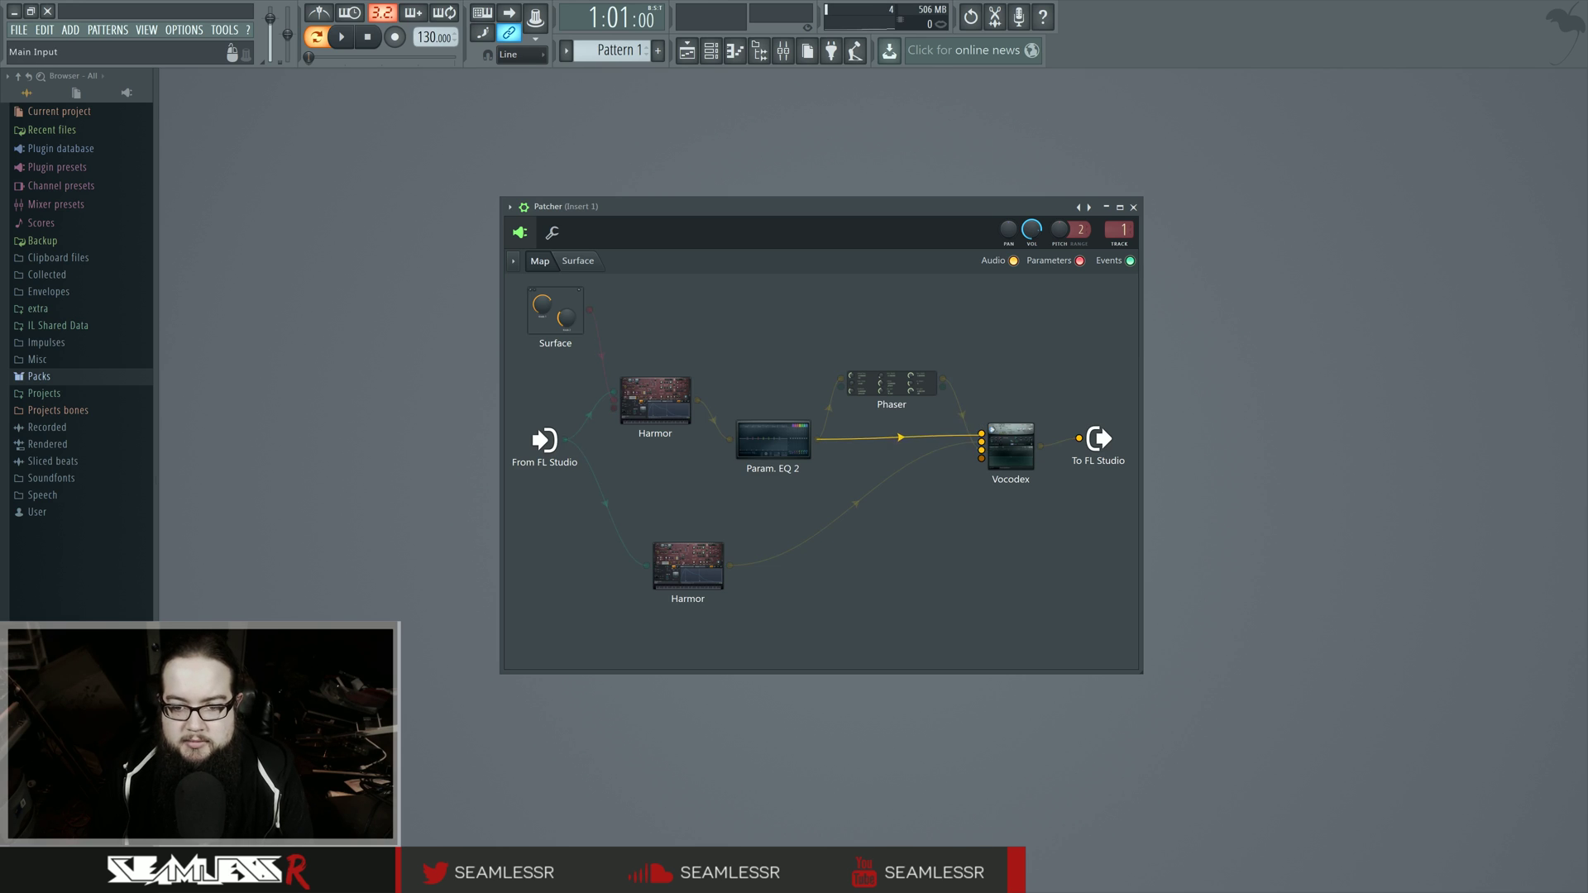
{"action": "double_click", "coordinate": [1010, 444]}
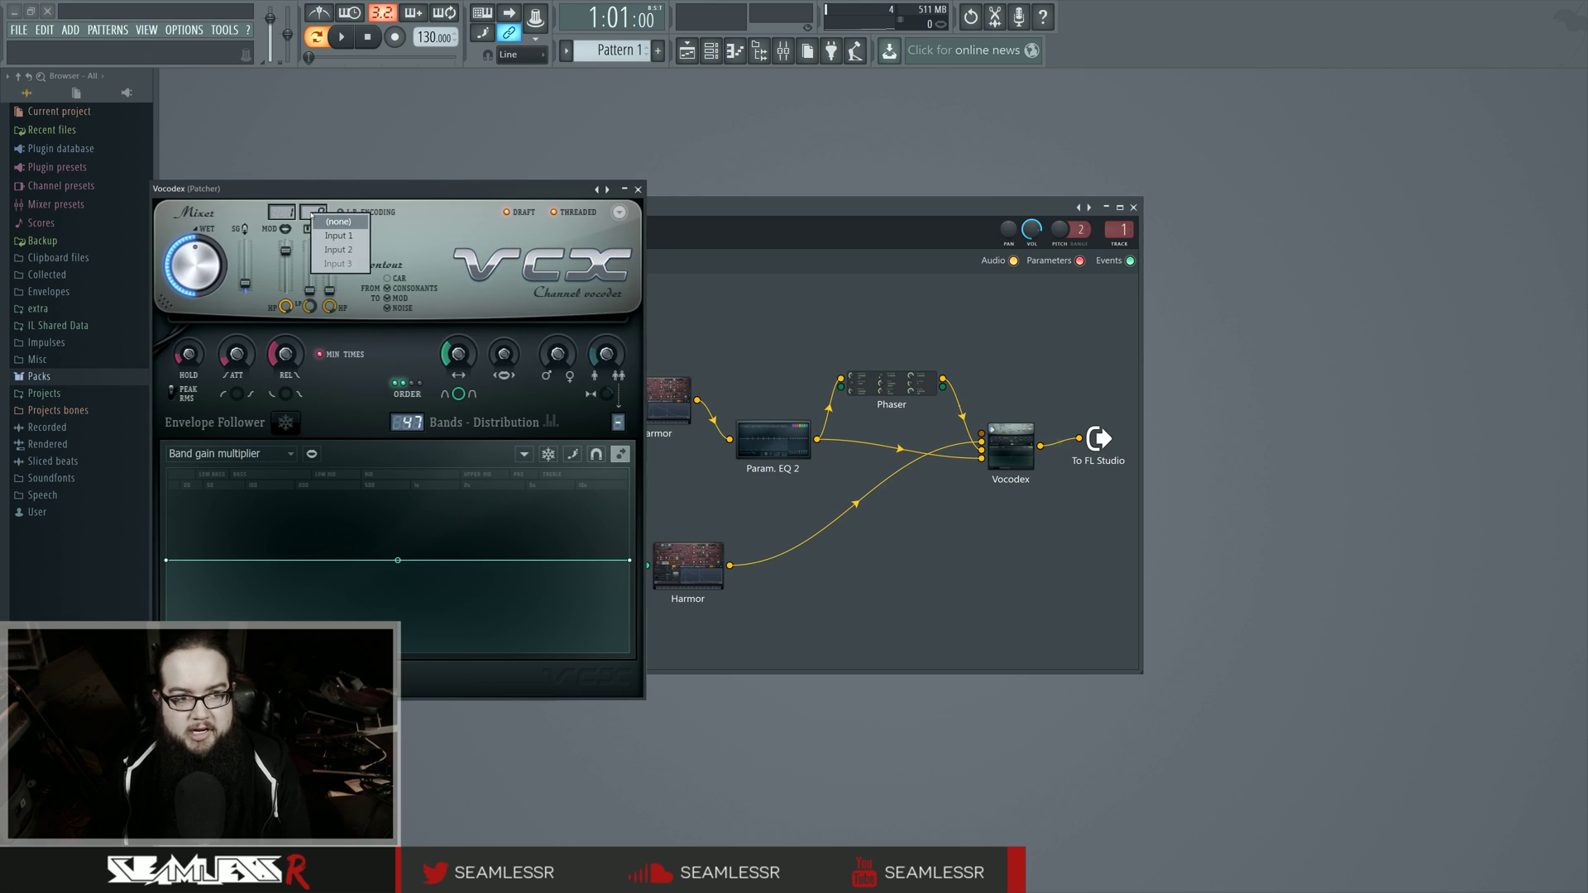
{"action": "left_click", "coordinate": [339, 221]}
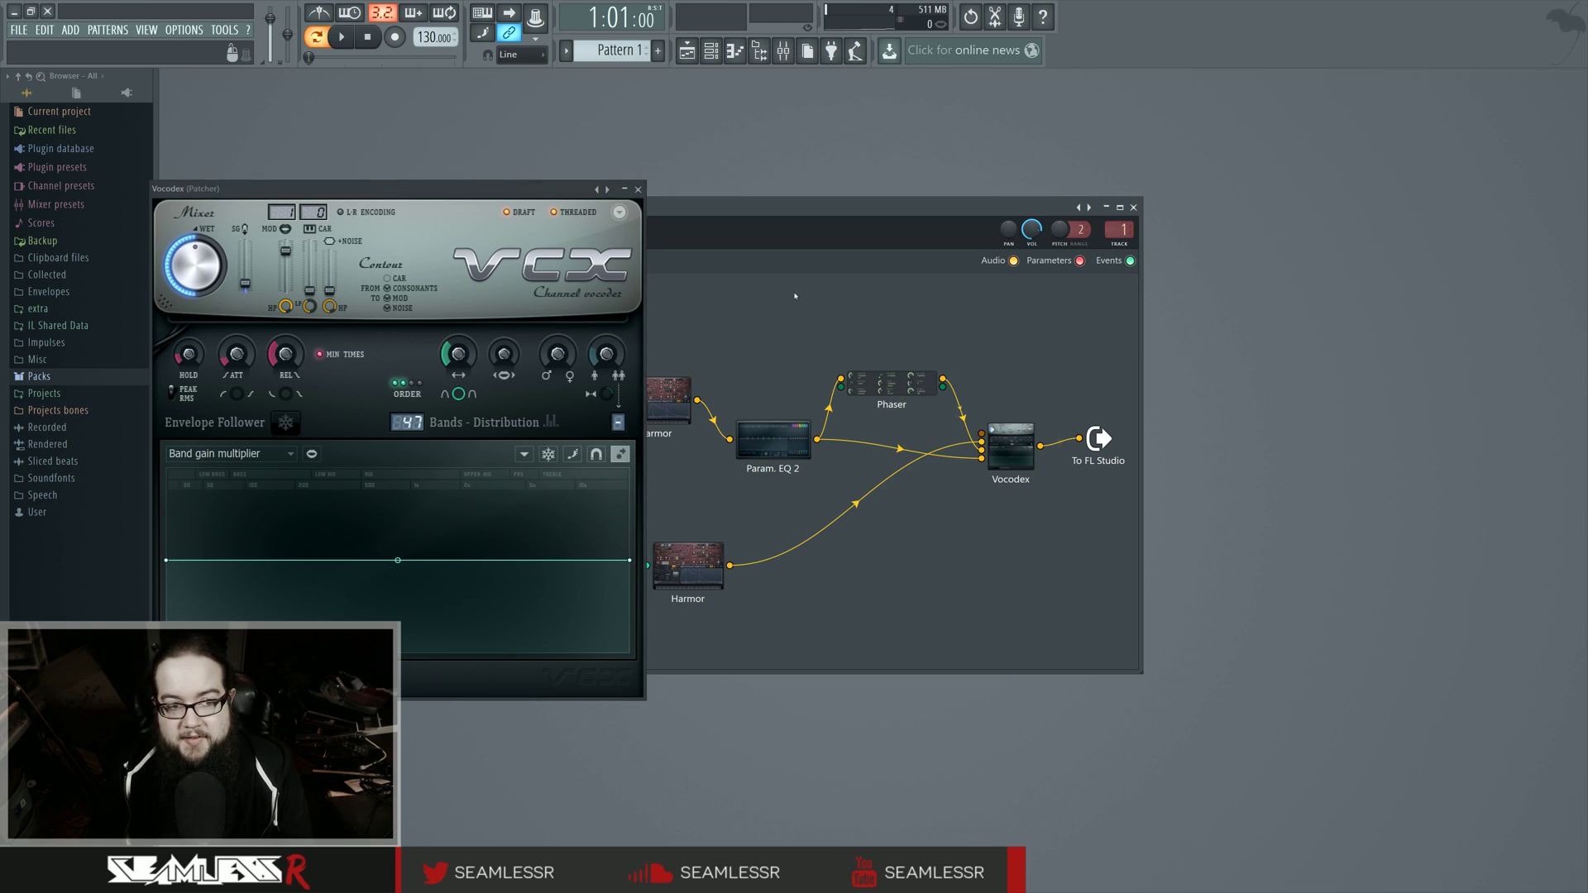
{"action": "left_click", "coordinate": [638, 189]}
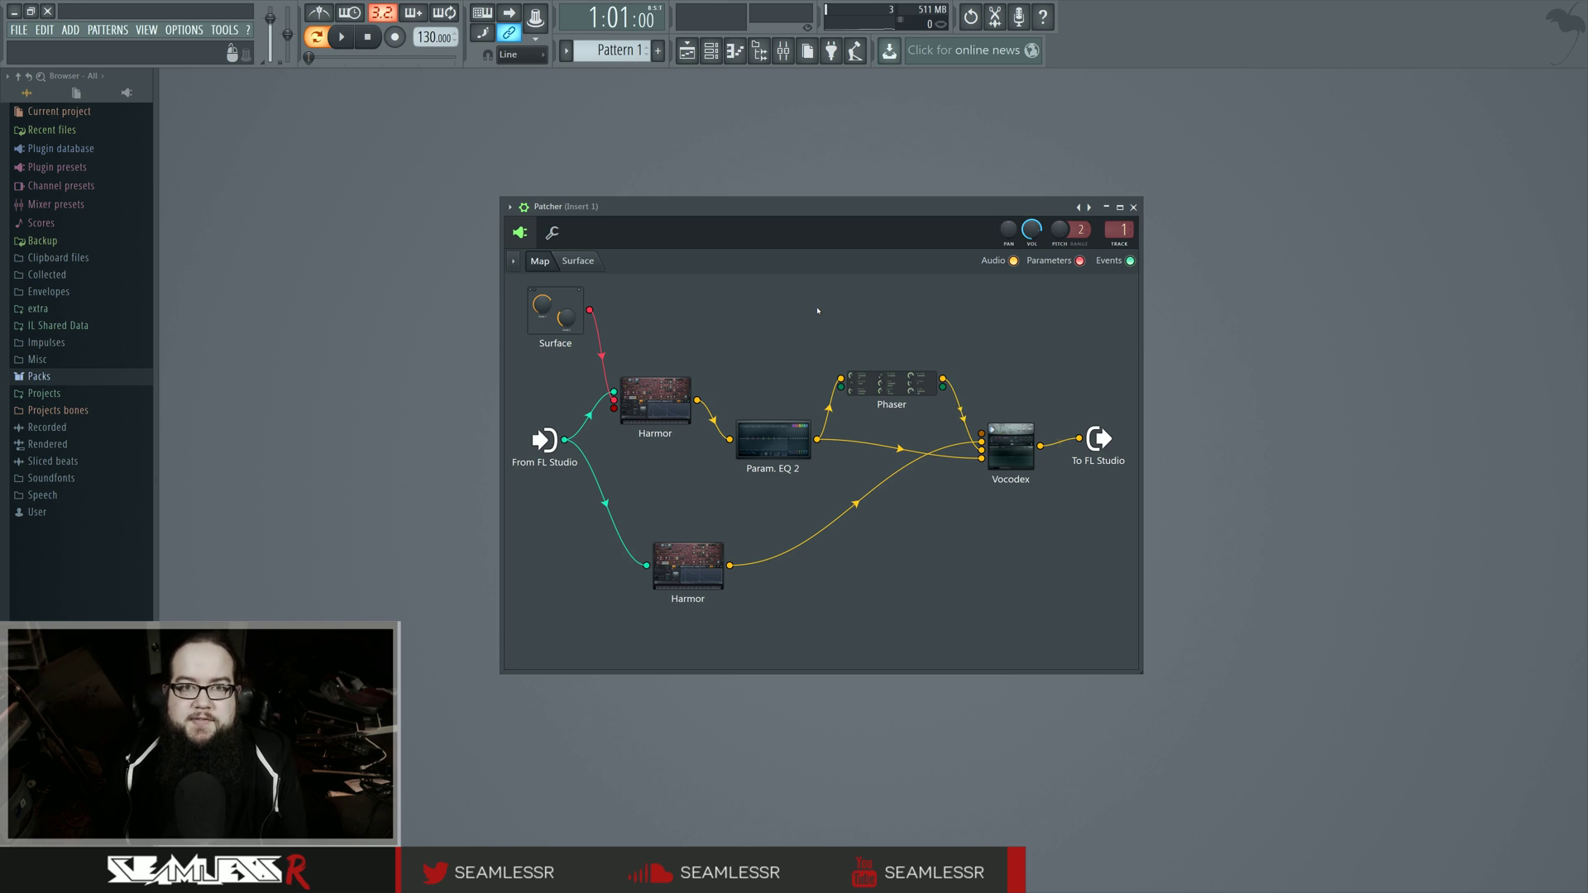
{"action": "mouse_move", "coordinate": [804, 324]}
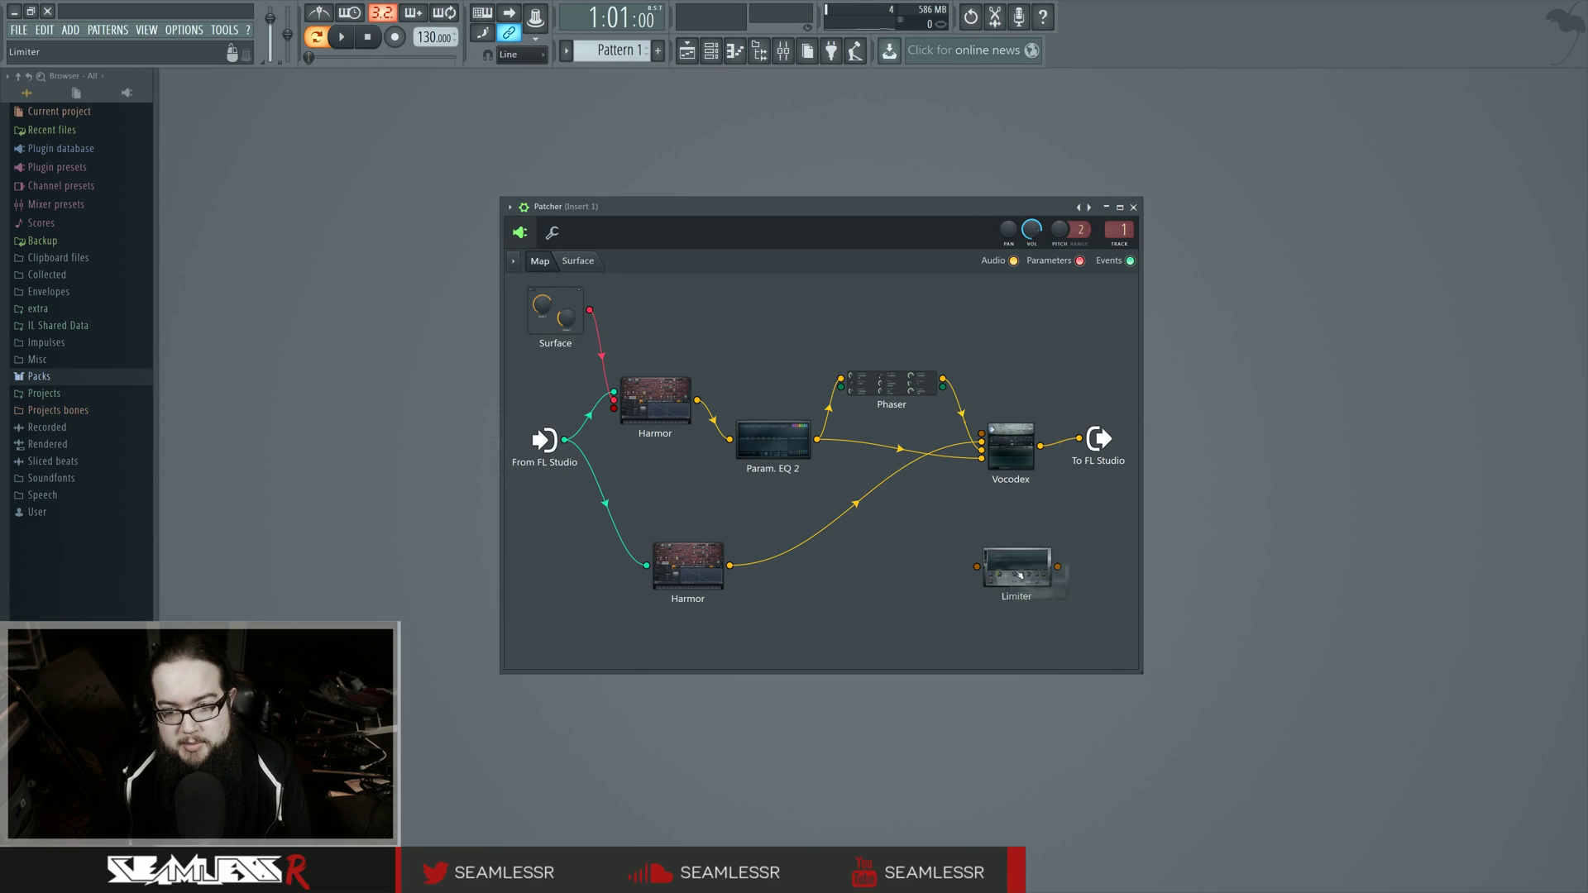
Open the Limiter, assign a sidechain input, and close its window
{"action": "double_click", "coordinate": [1015, 569]}
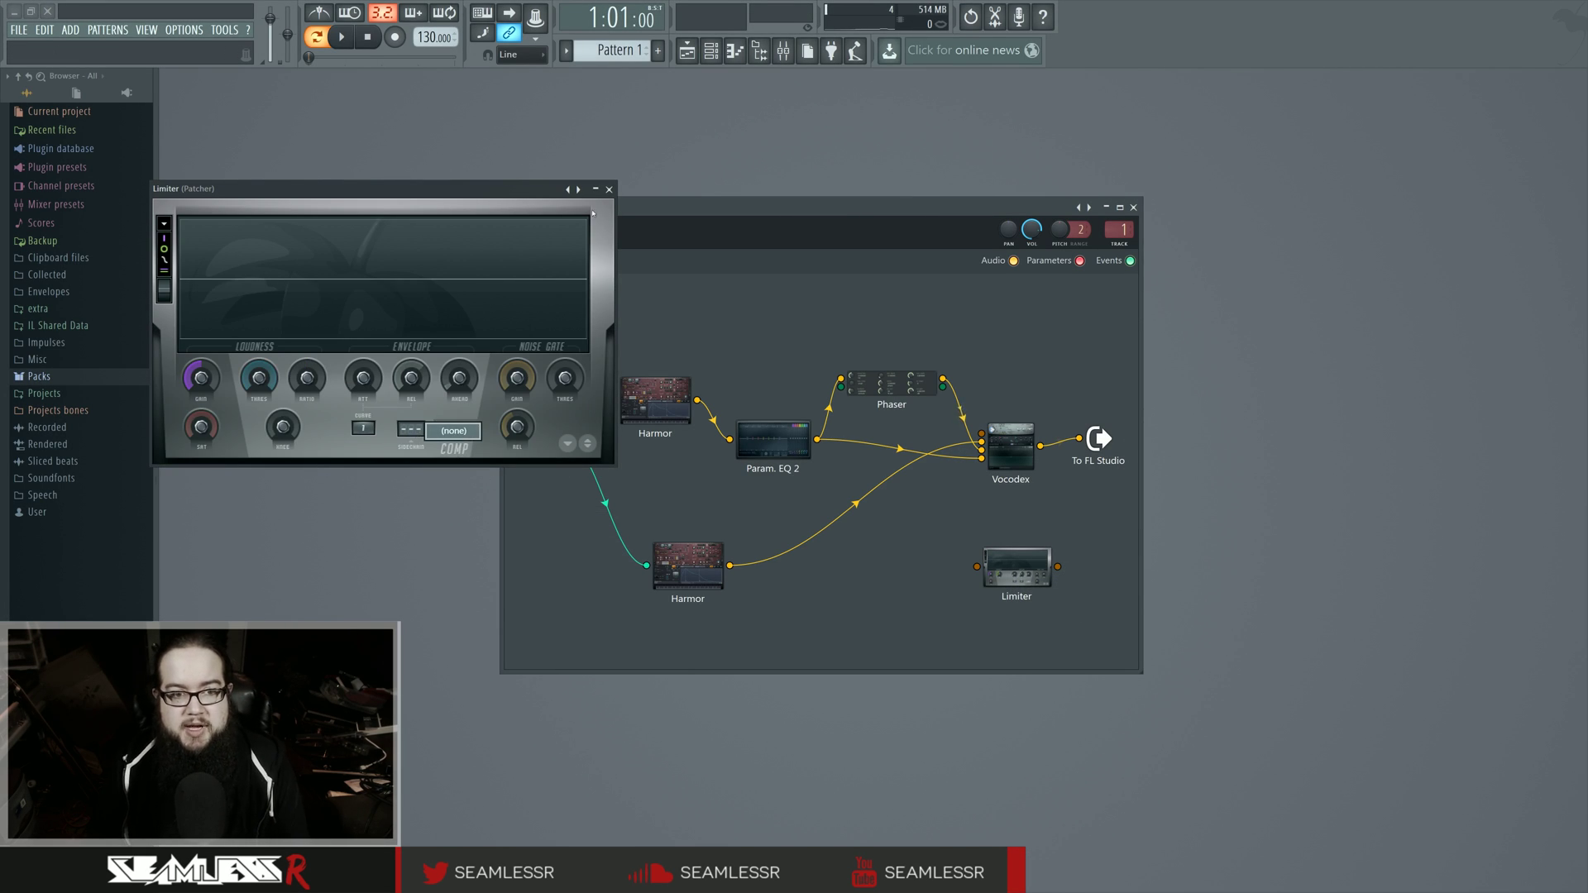
{"action": "right_click", "coordinate": [1016, 565]}
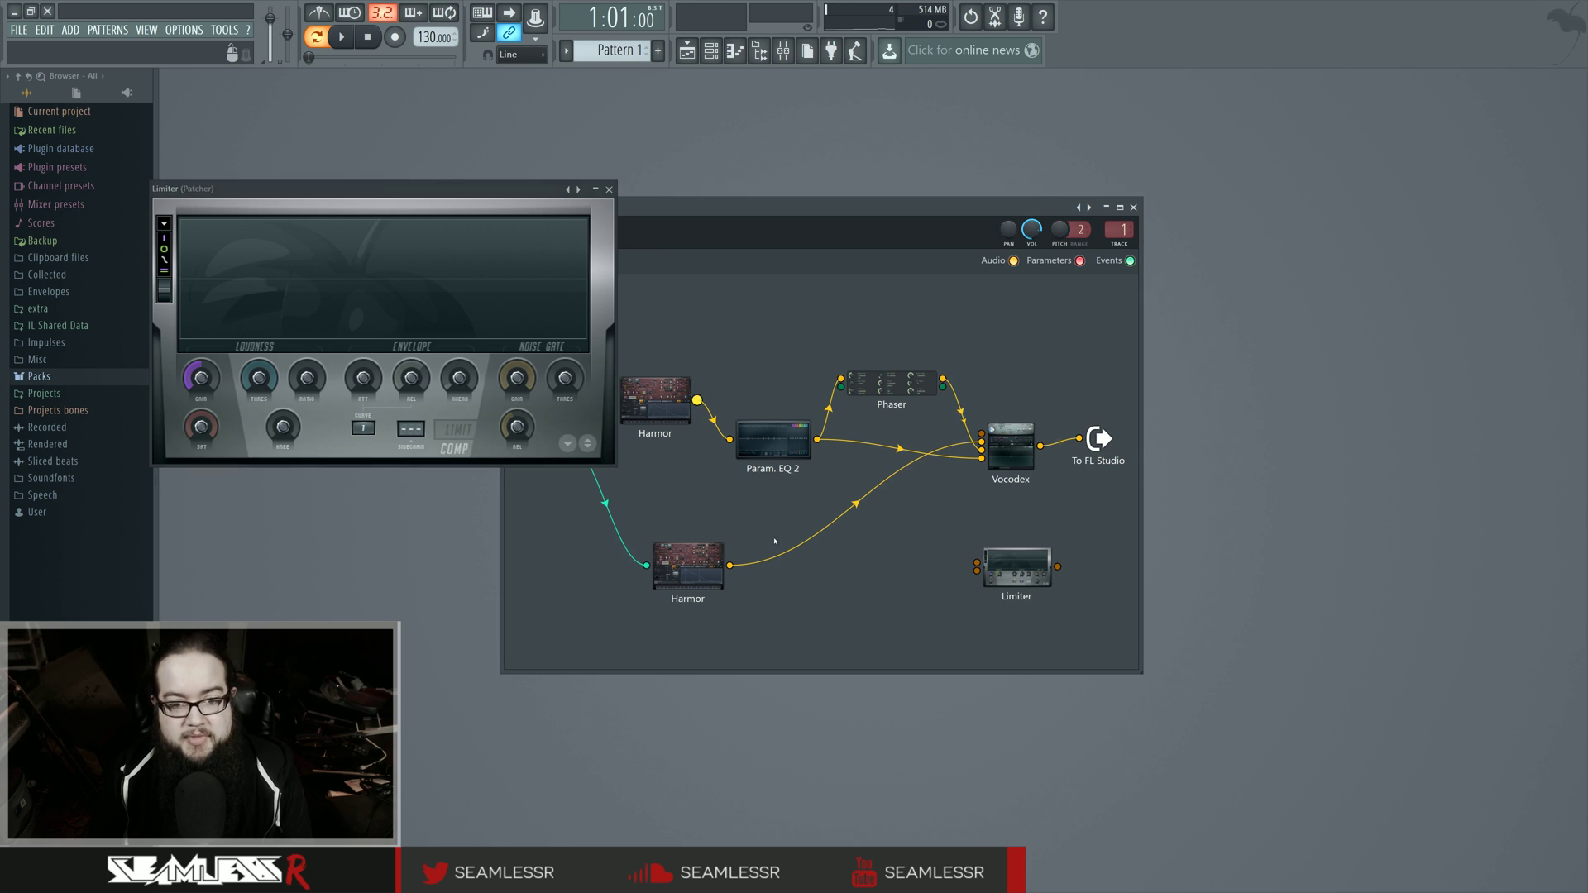
{"action": "left_click", "coordinate": [609, 188]}
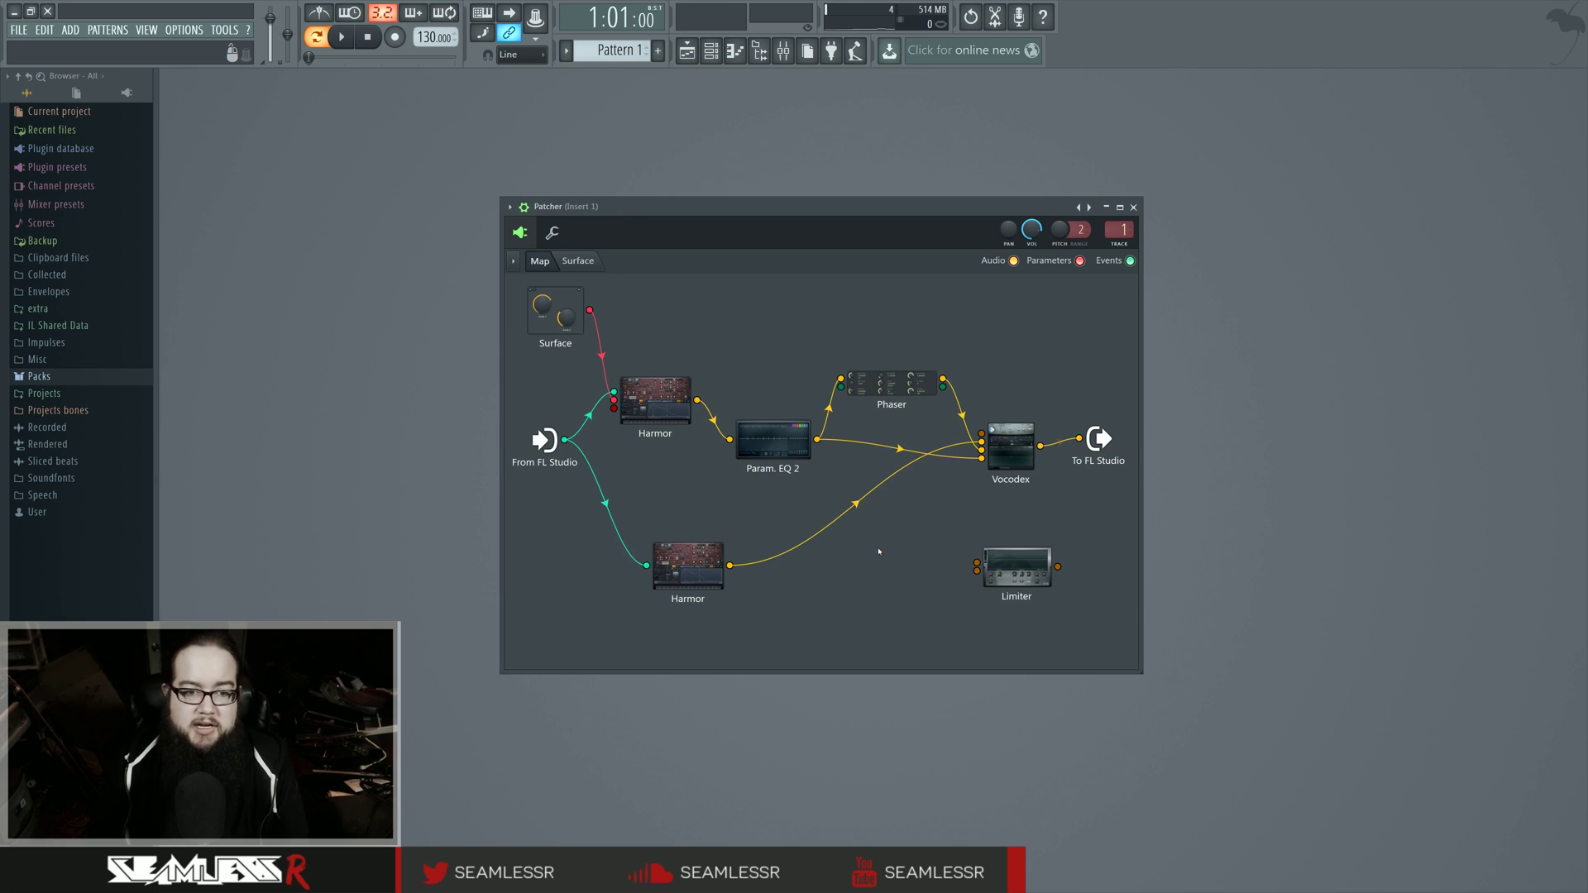
{"action": "mouse_move", "coordinate": [838, 591]}
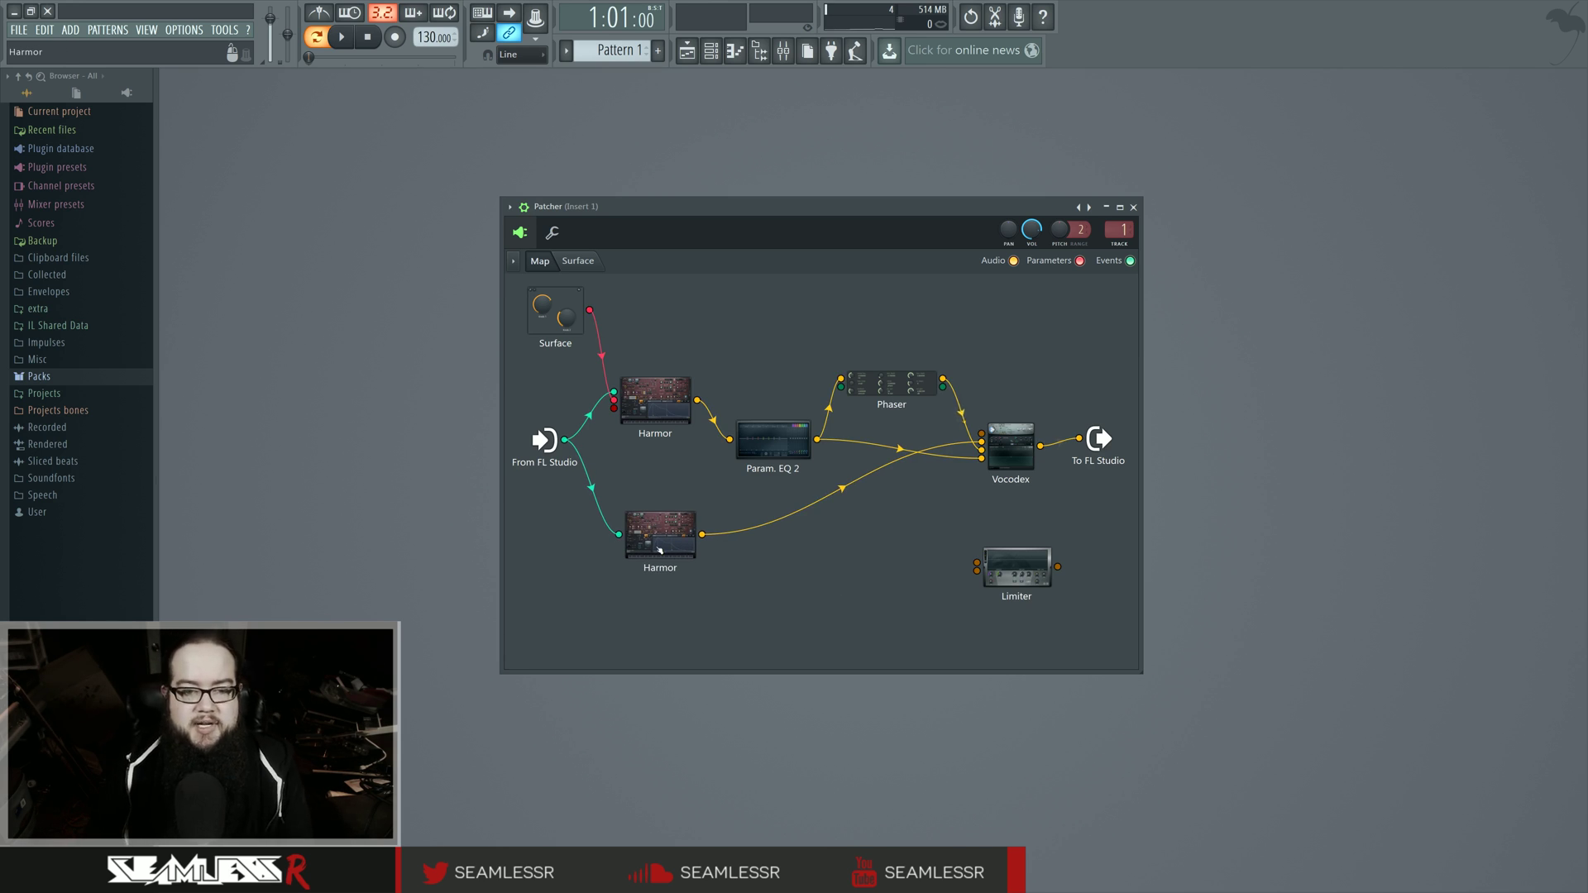
{"action": "mouse_move", "coordinate": [847, 595]}
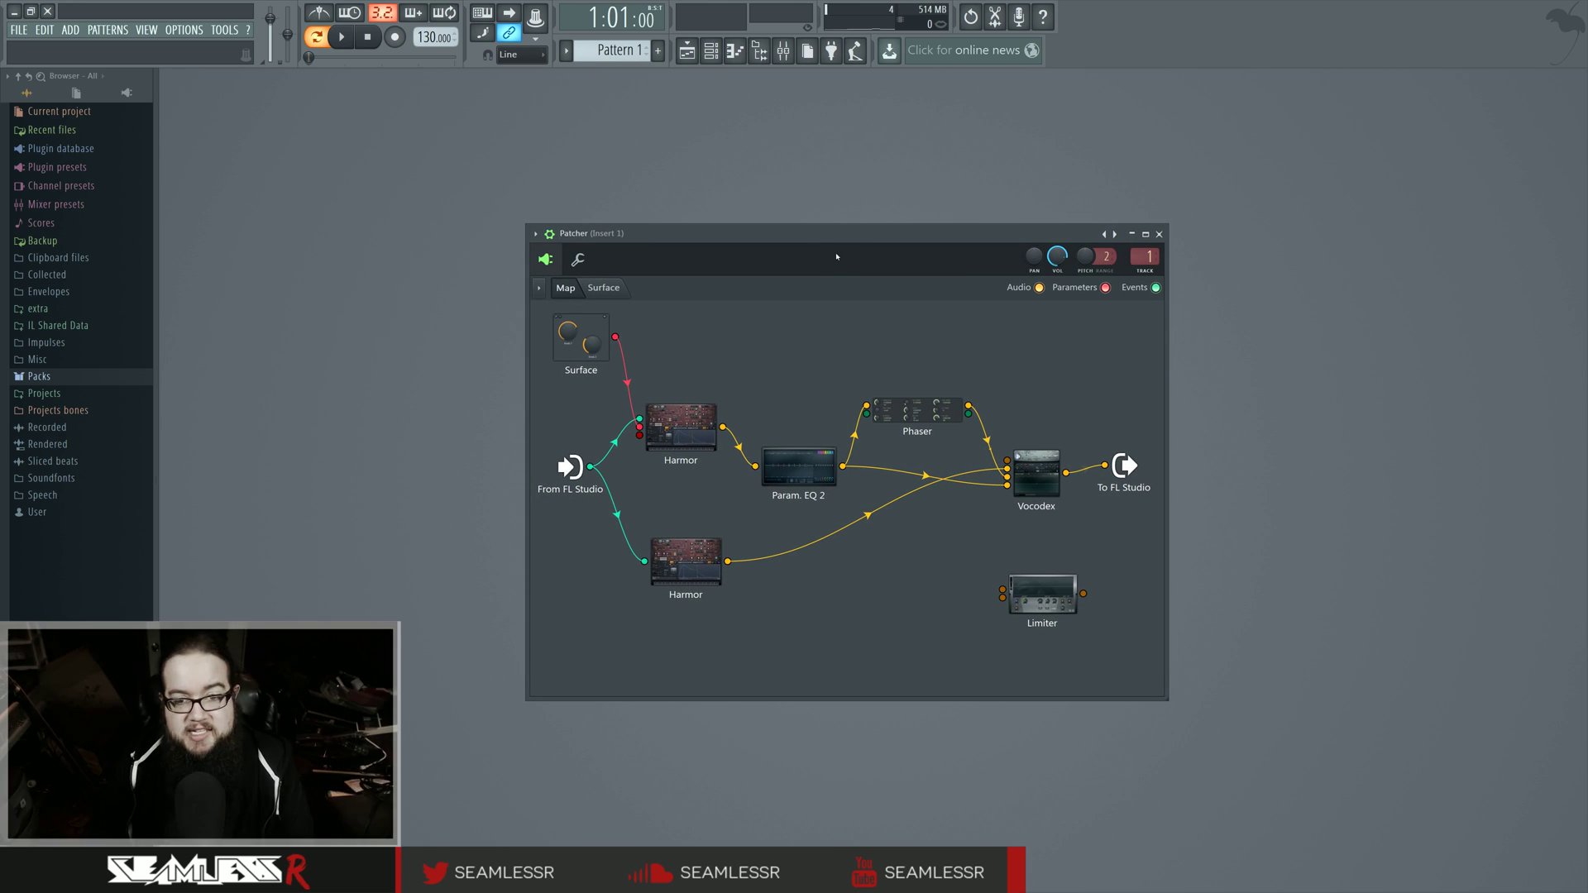
Load the Hardstyle Kick 2 preset from the Patcher preset list
{"action": "left_click", "coordinate": [1112, 234]}
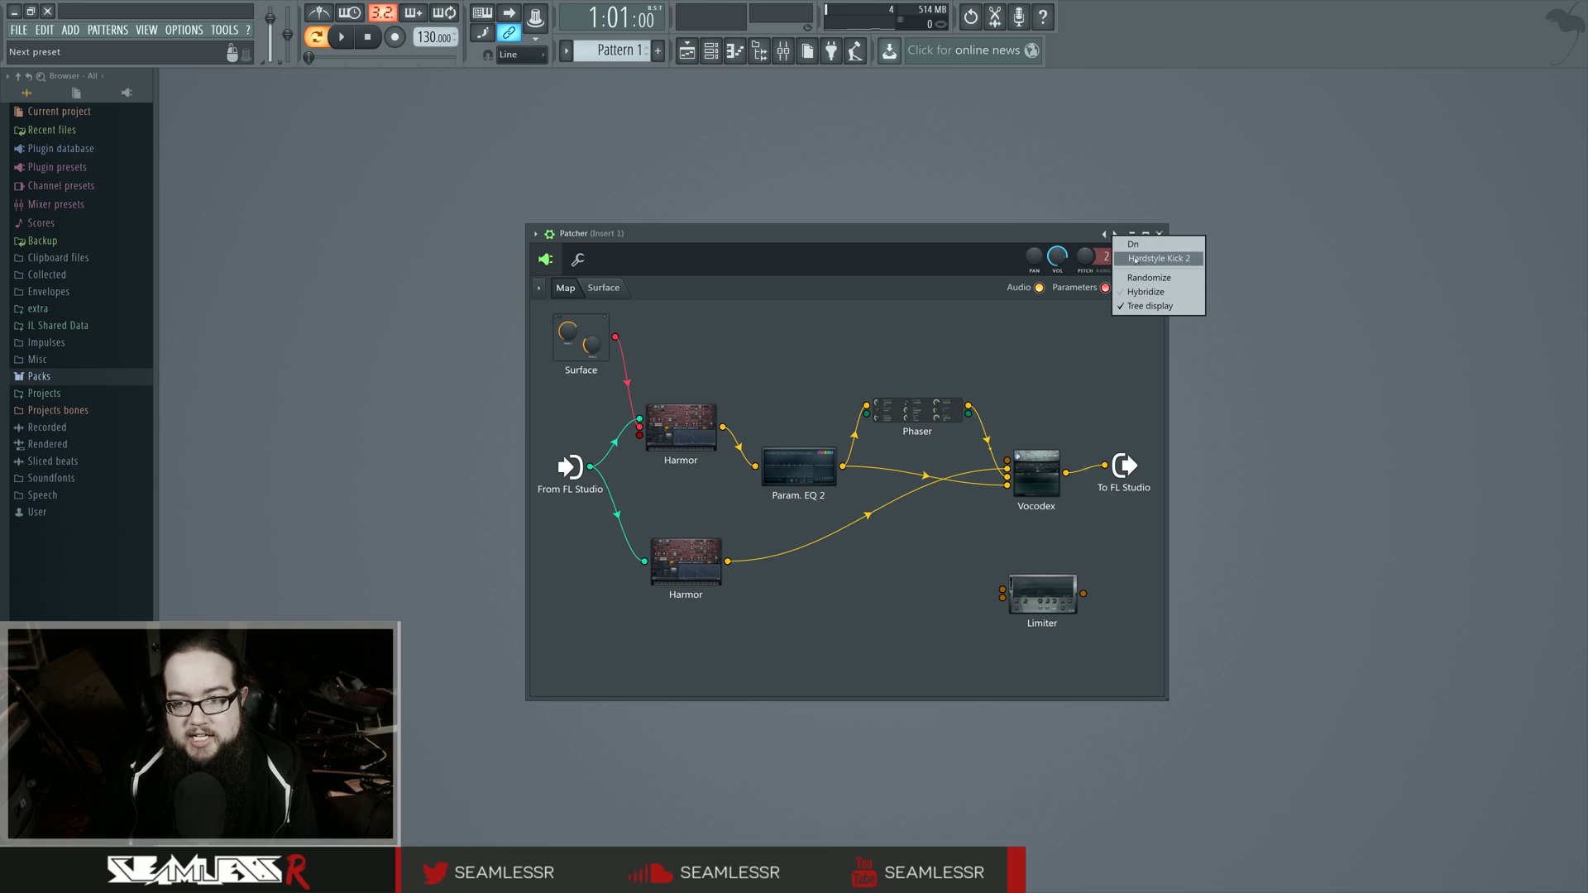
{"action": "left_click", "coordinate": [1157, 258]}
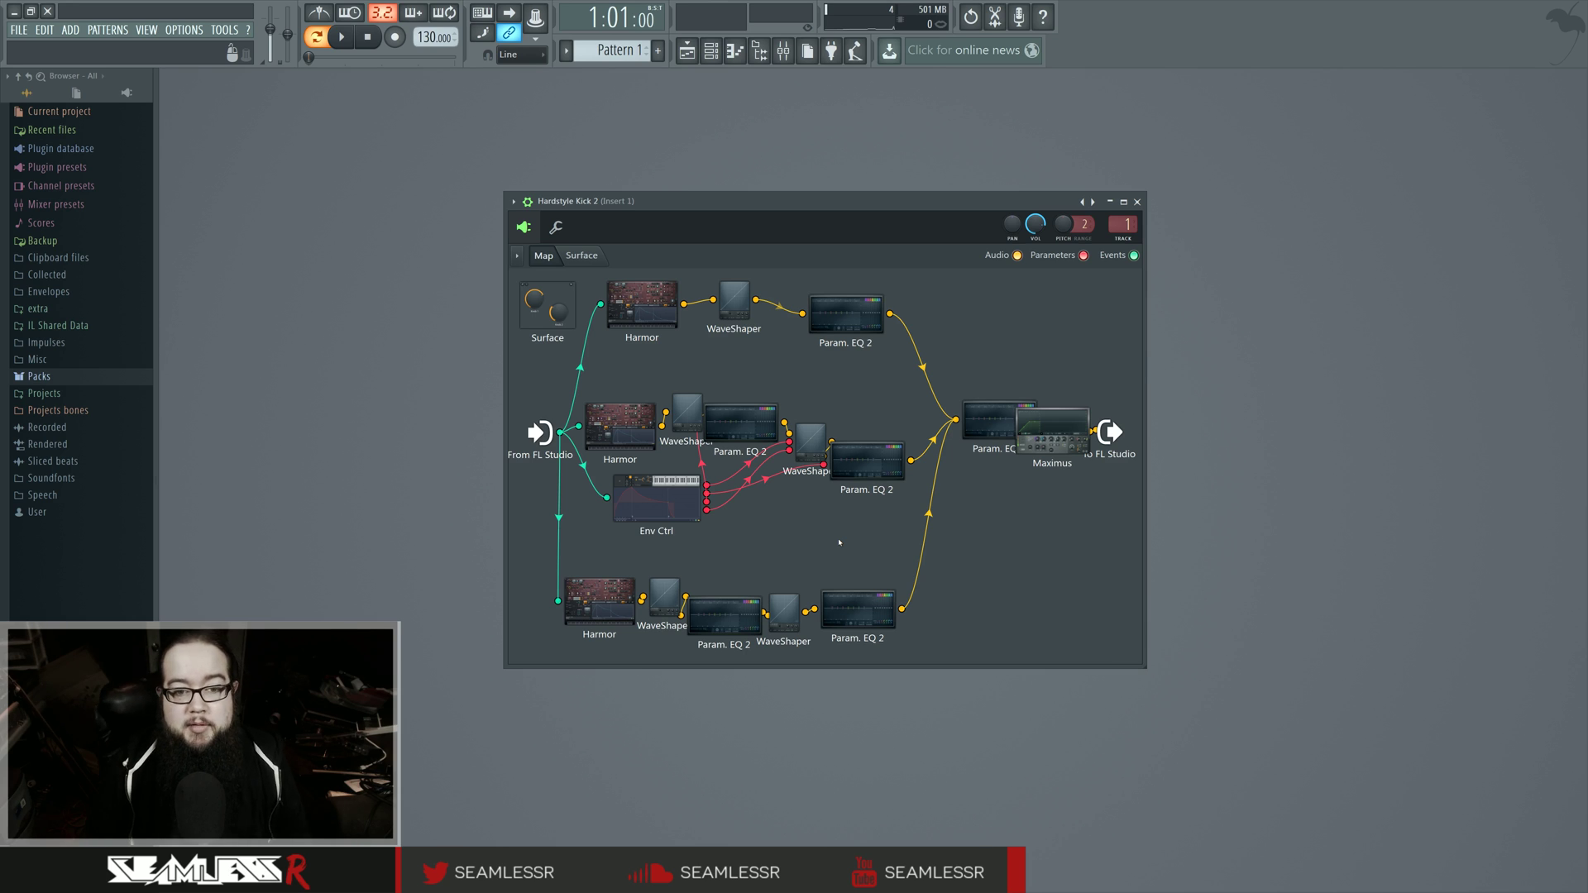
{"action": "mouse_move", "coordinate": [983, 542]}
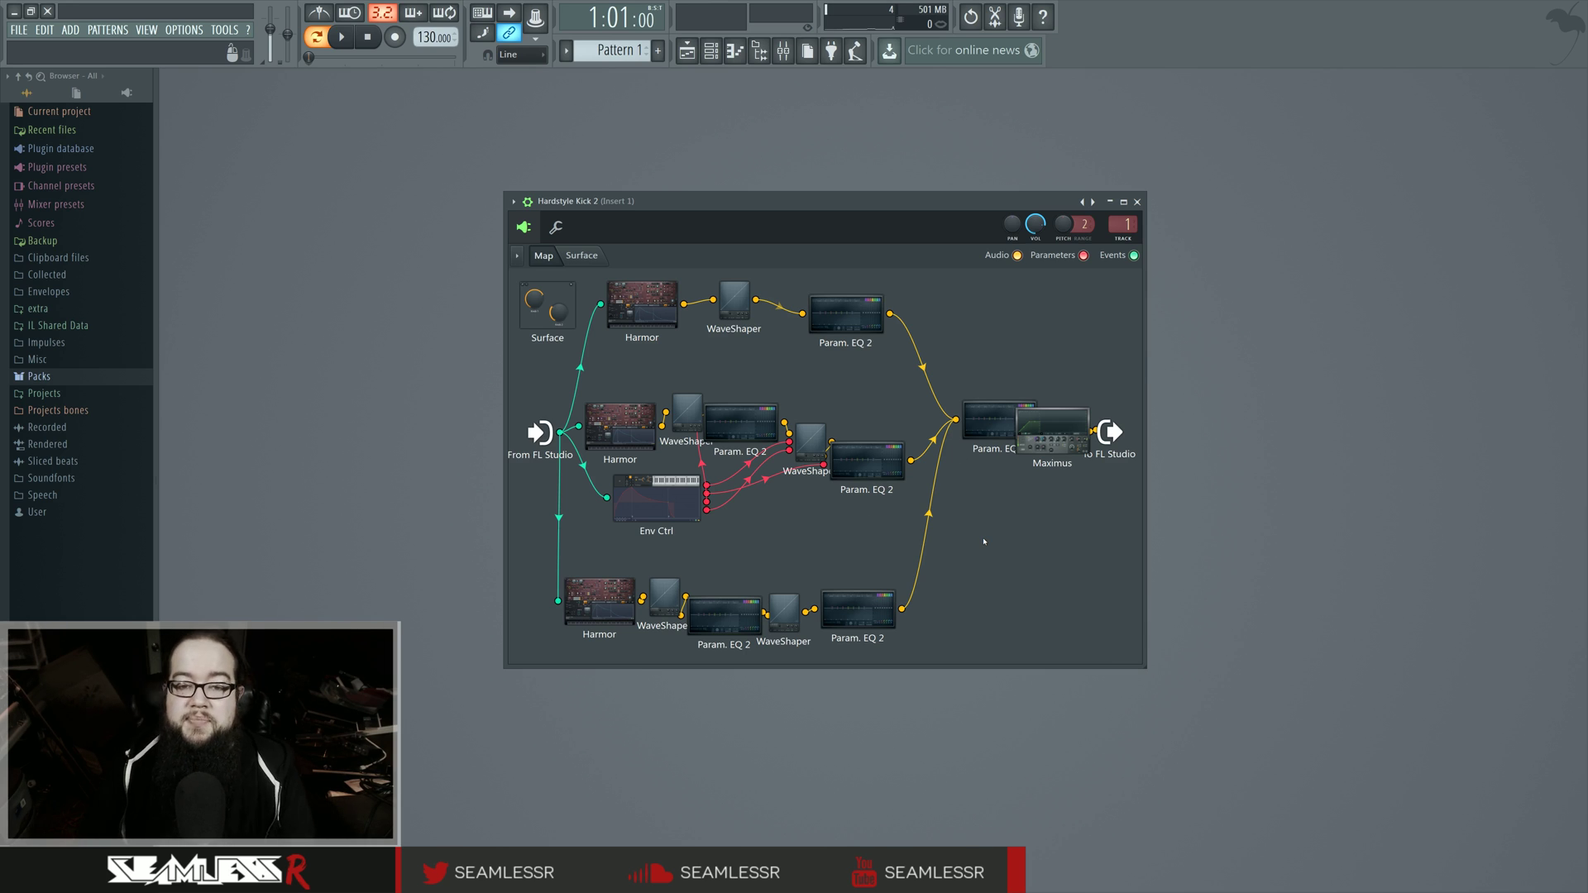